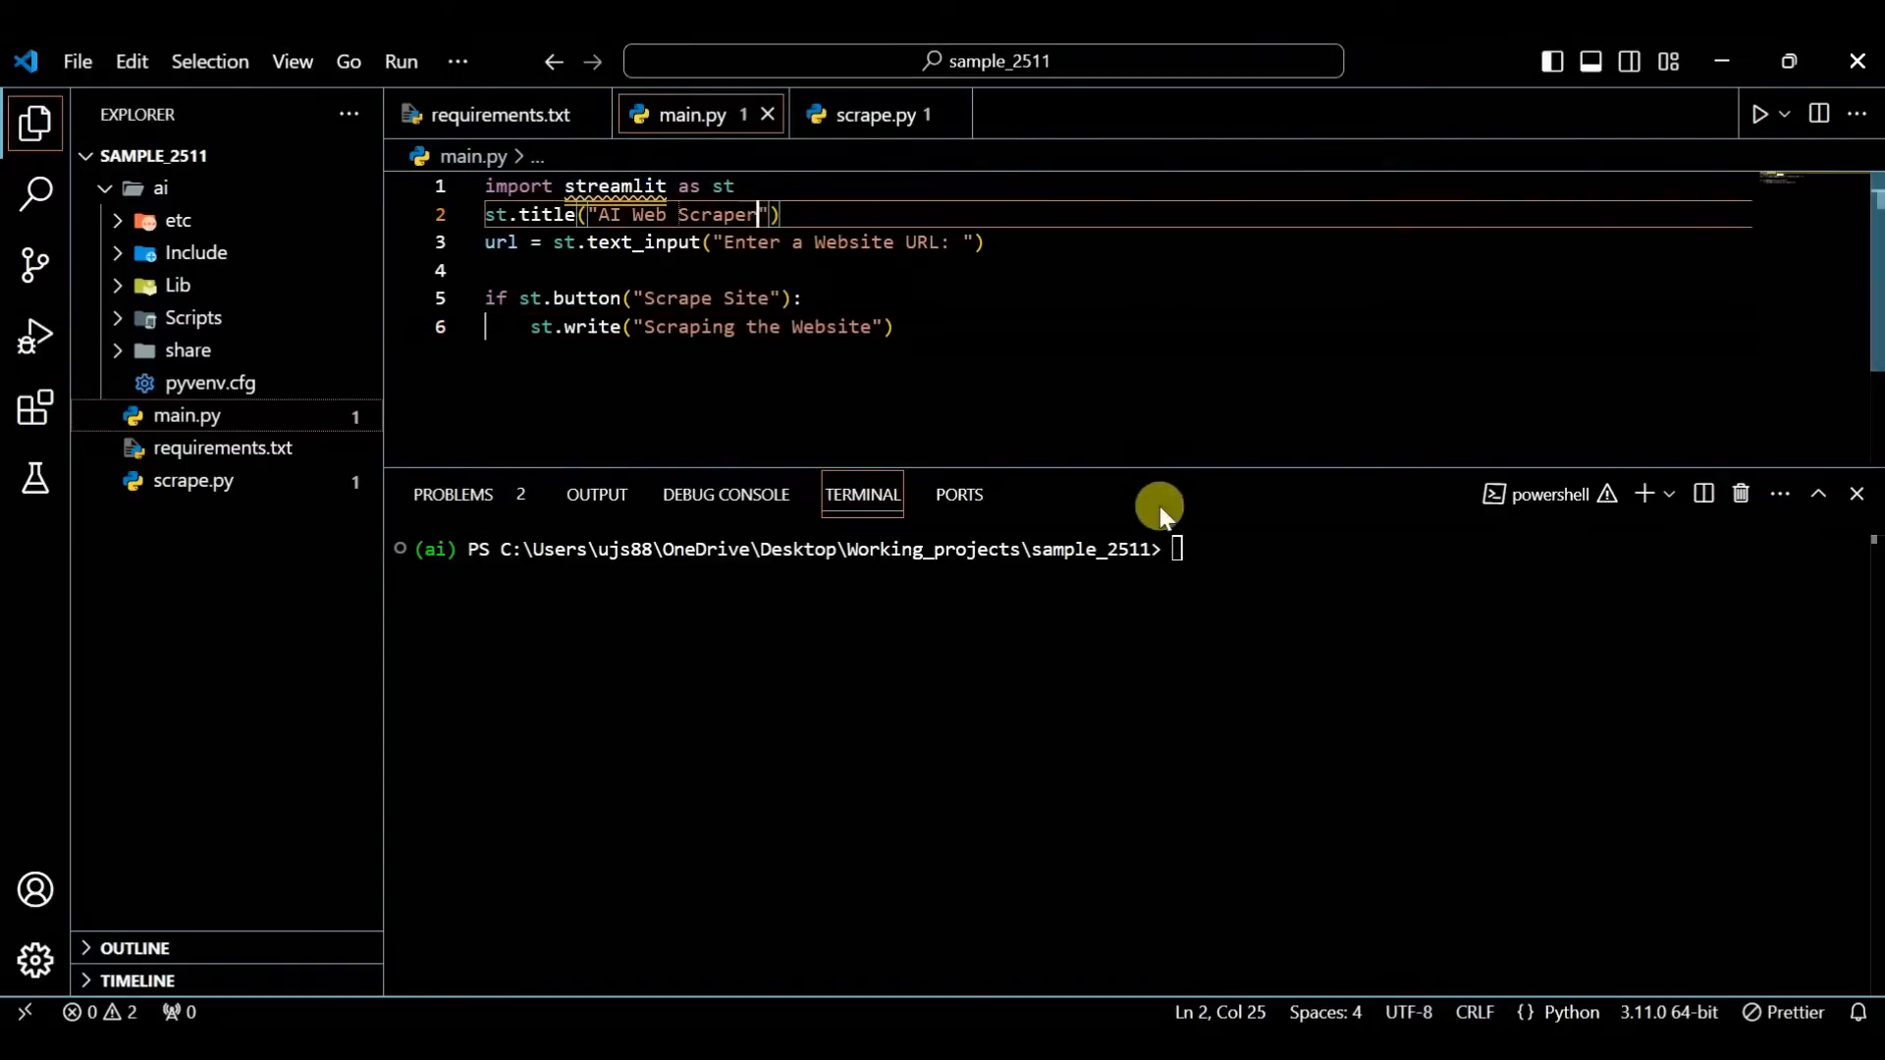
Clear the terminal, then confirm streamlit 1.40.2 is installed and Python reports 3.11.0.
type("clear")
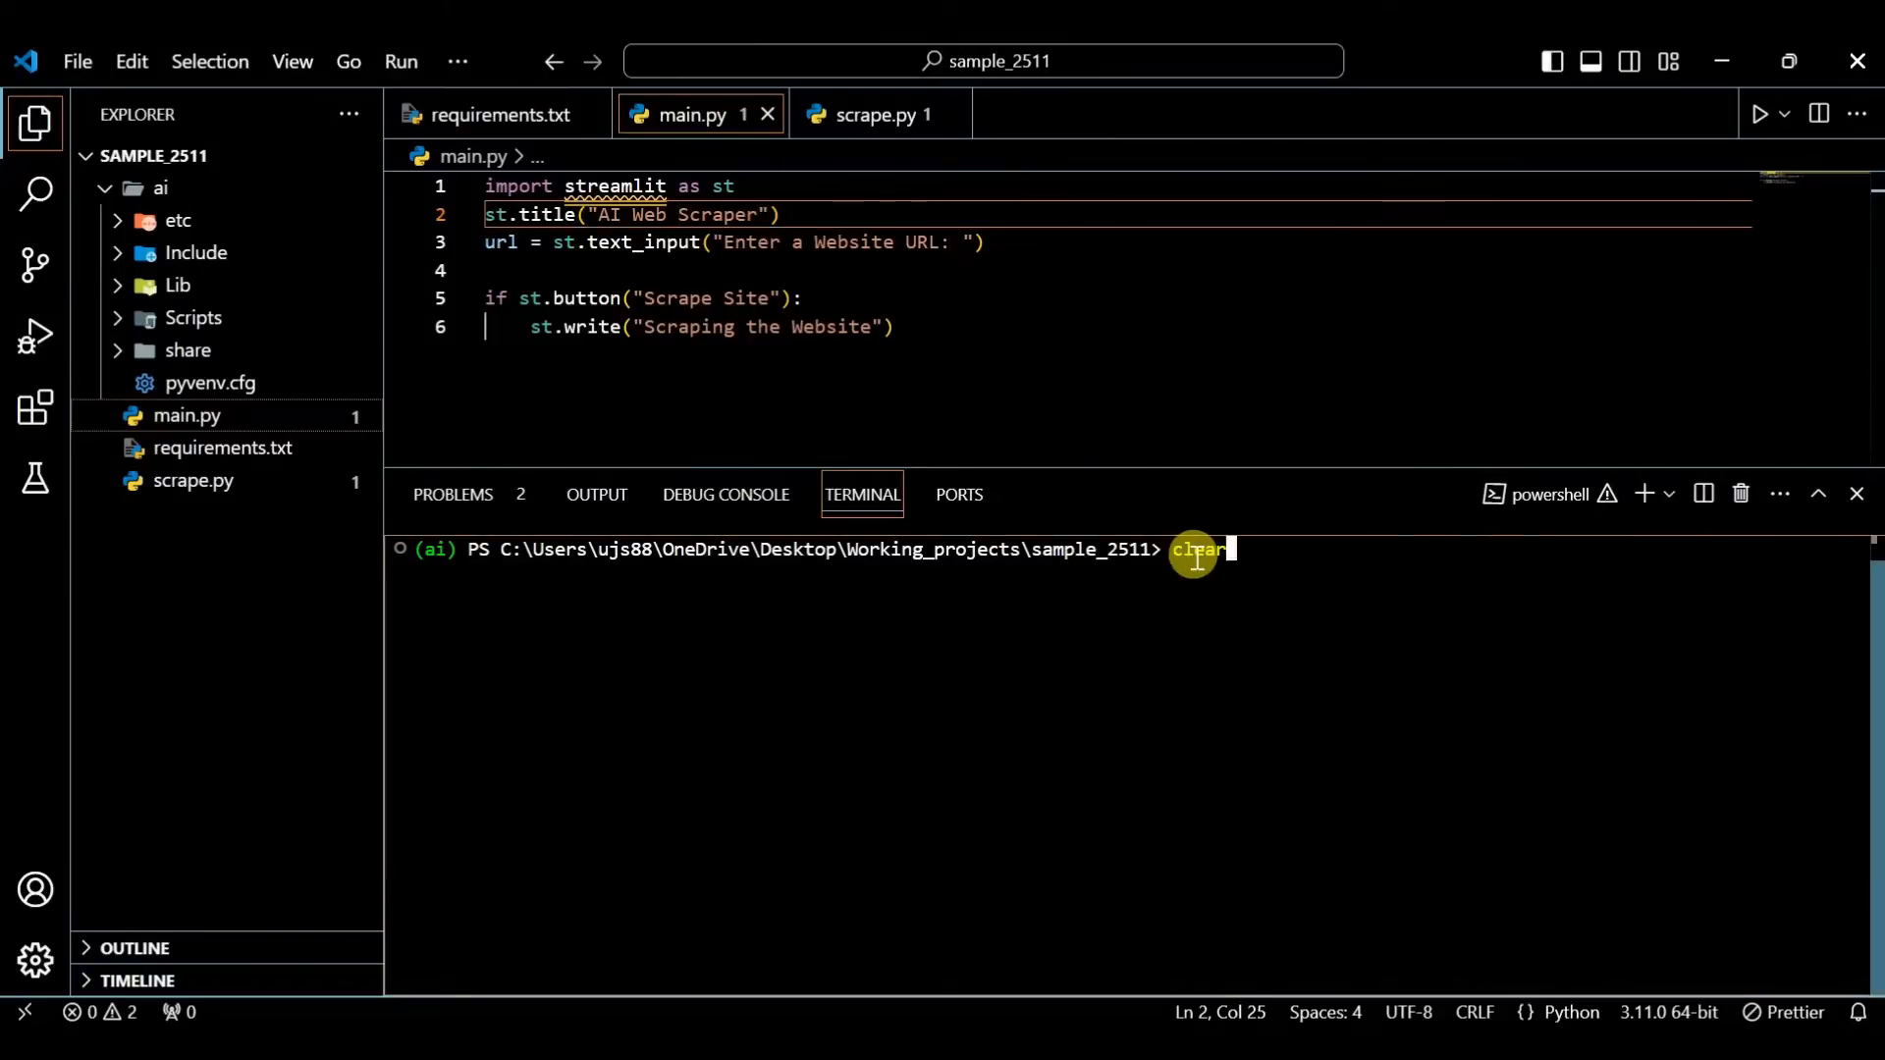
type("pip show streamlit")
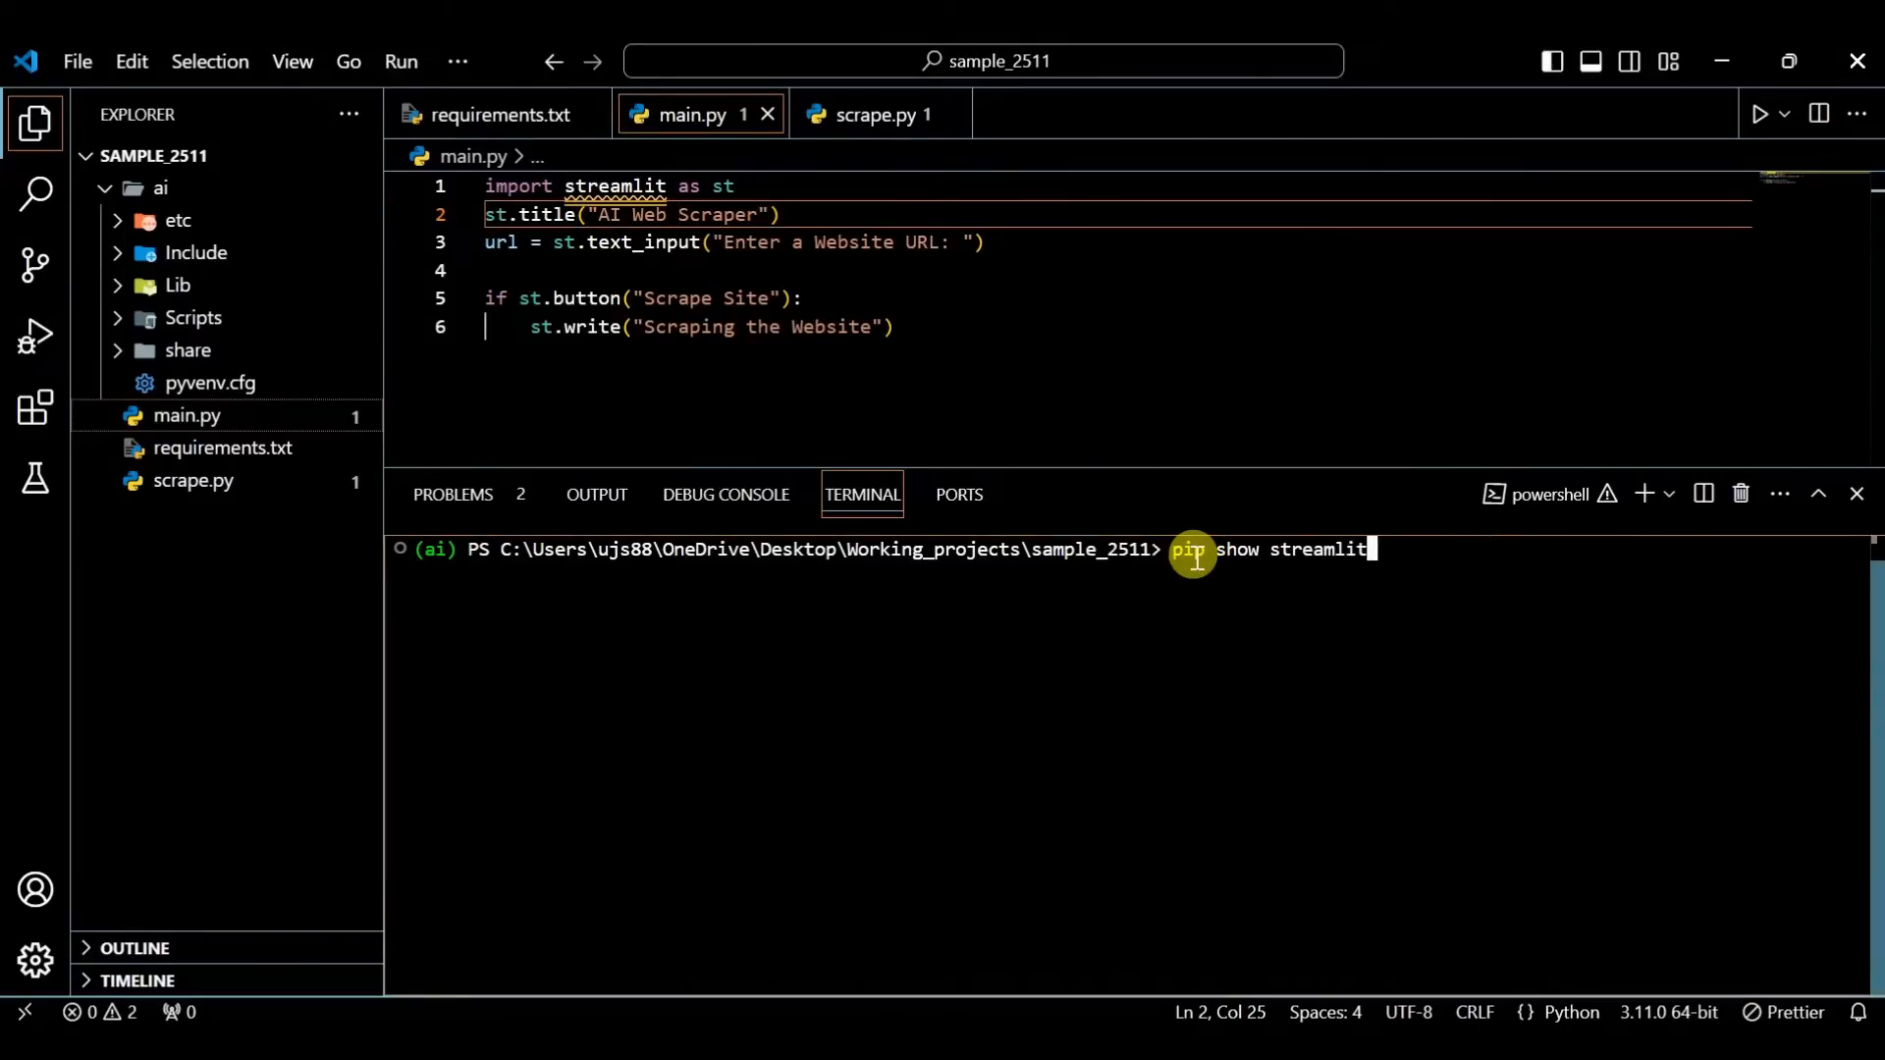
mouse_move(1426, 574)
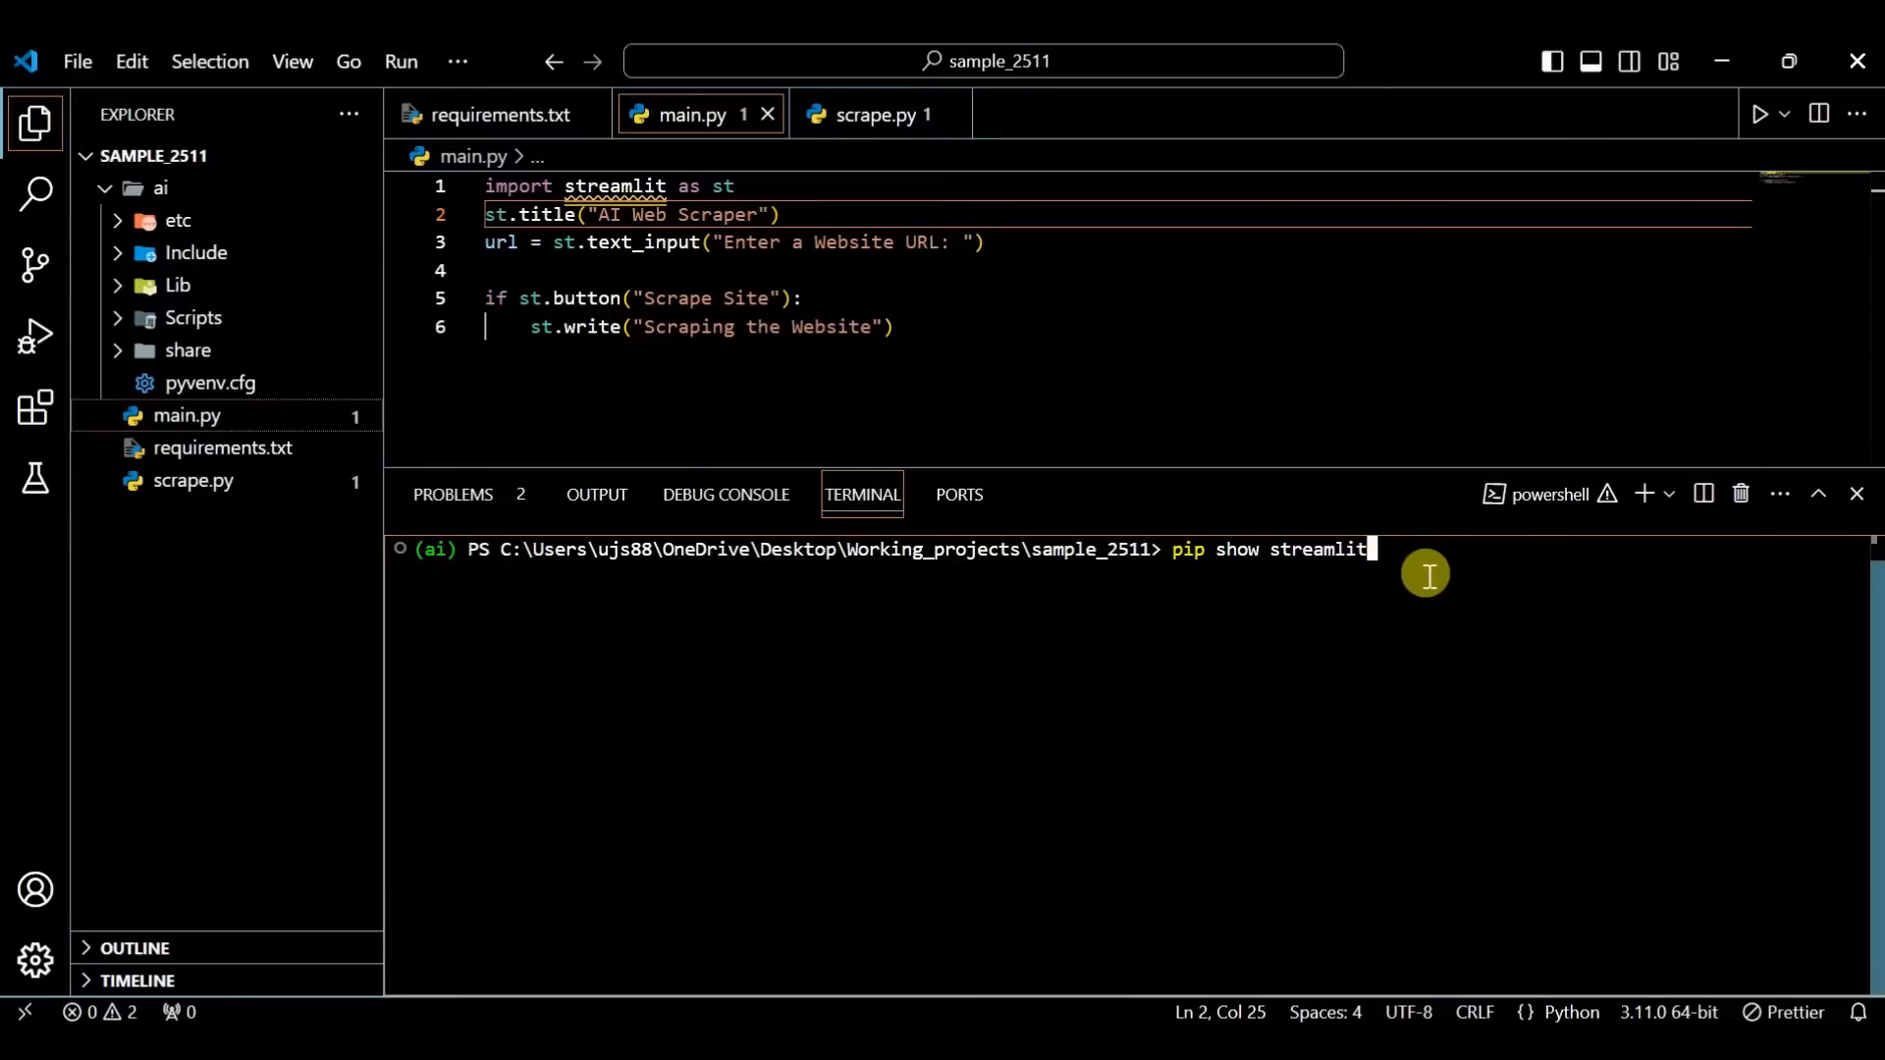
key("Return")
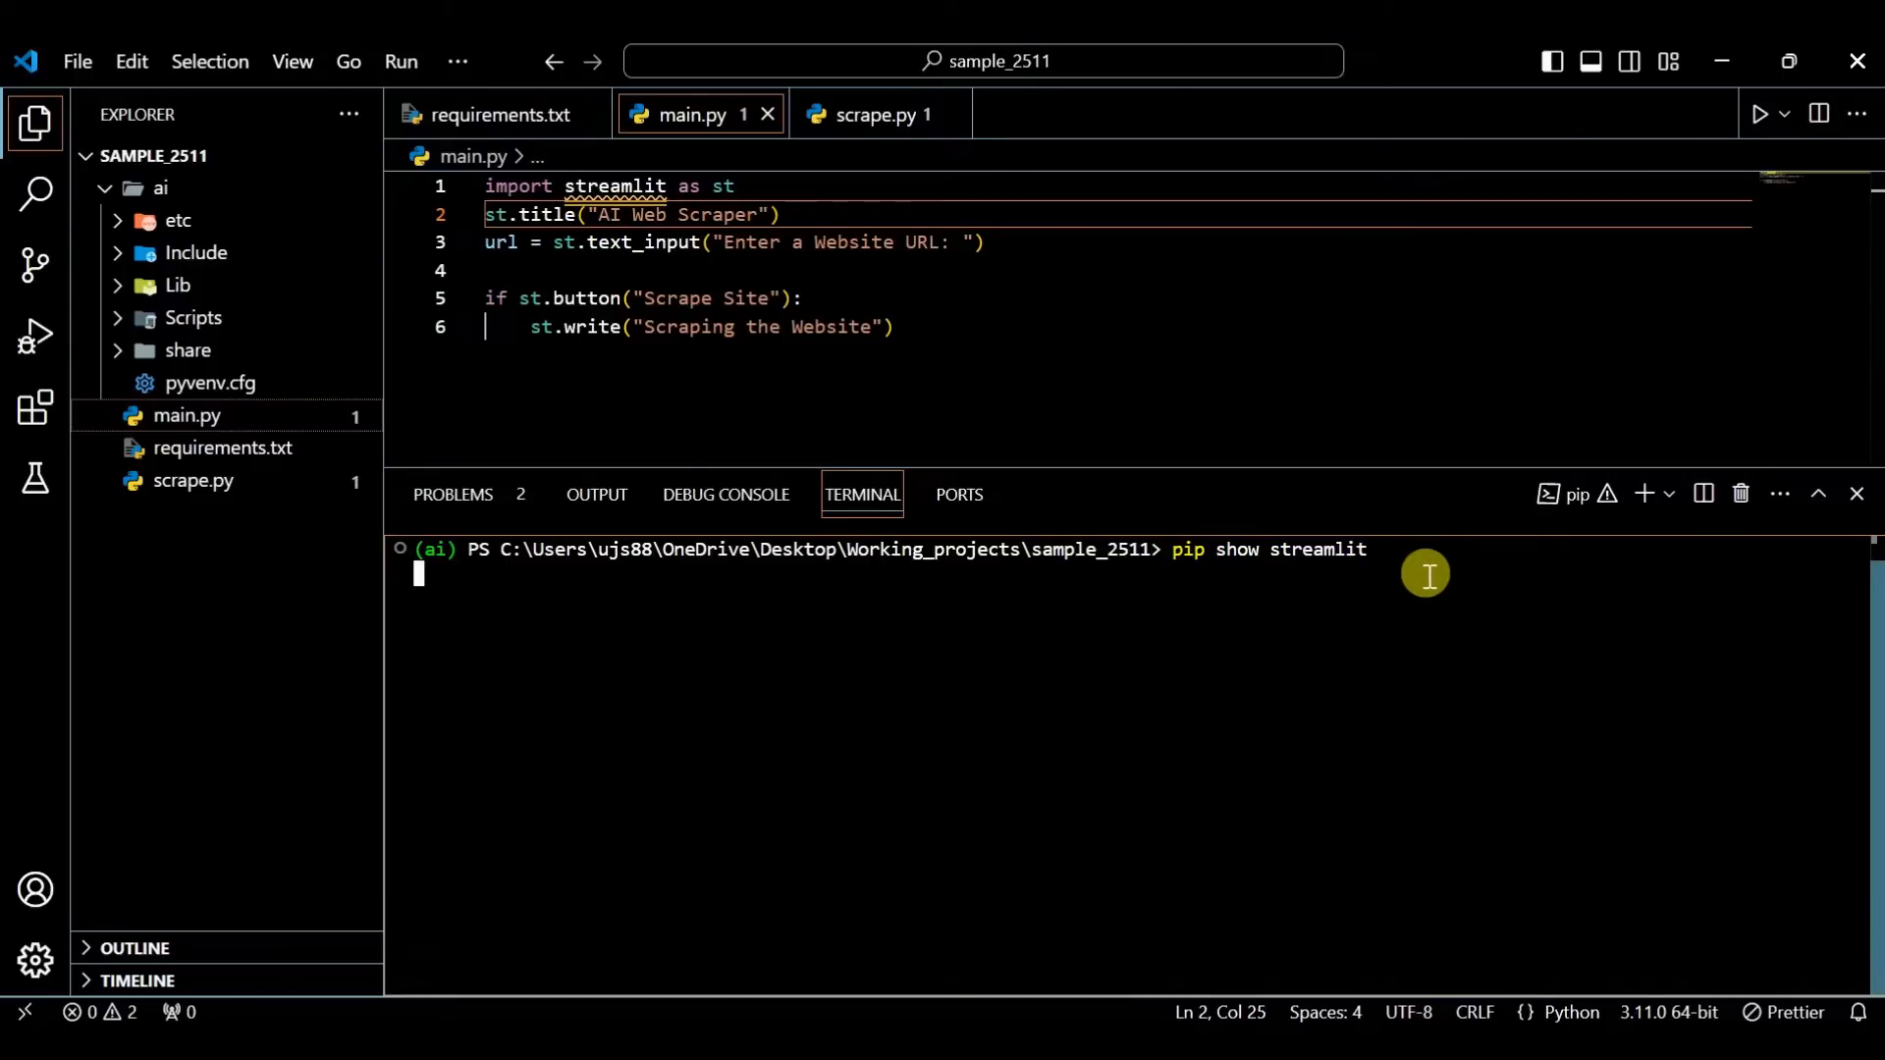
key("Return")
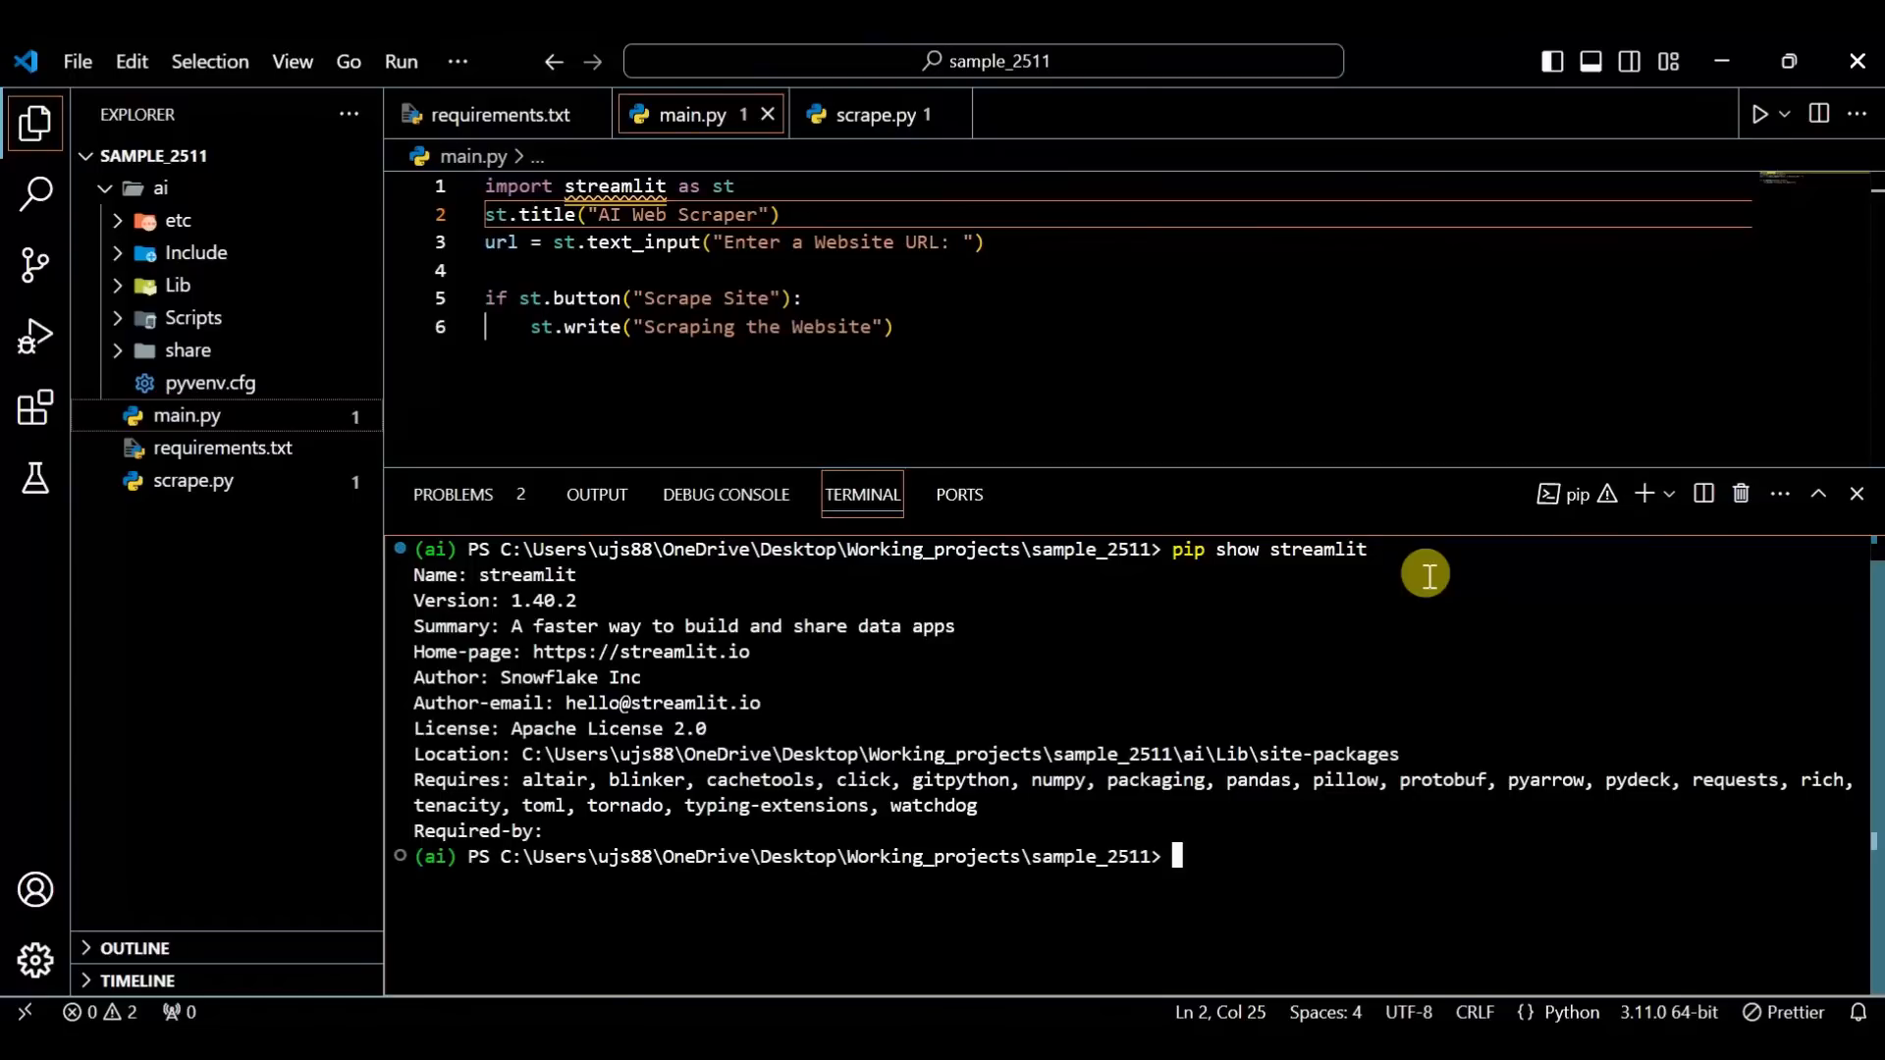
mouse_move(1210, 863)
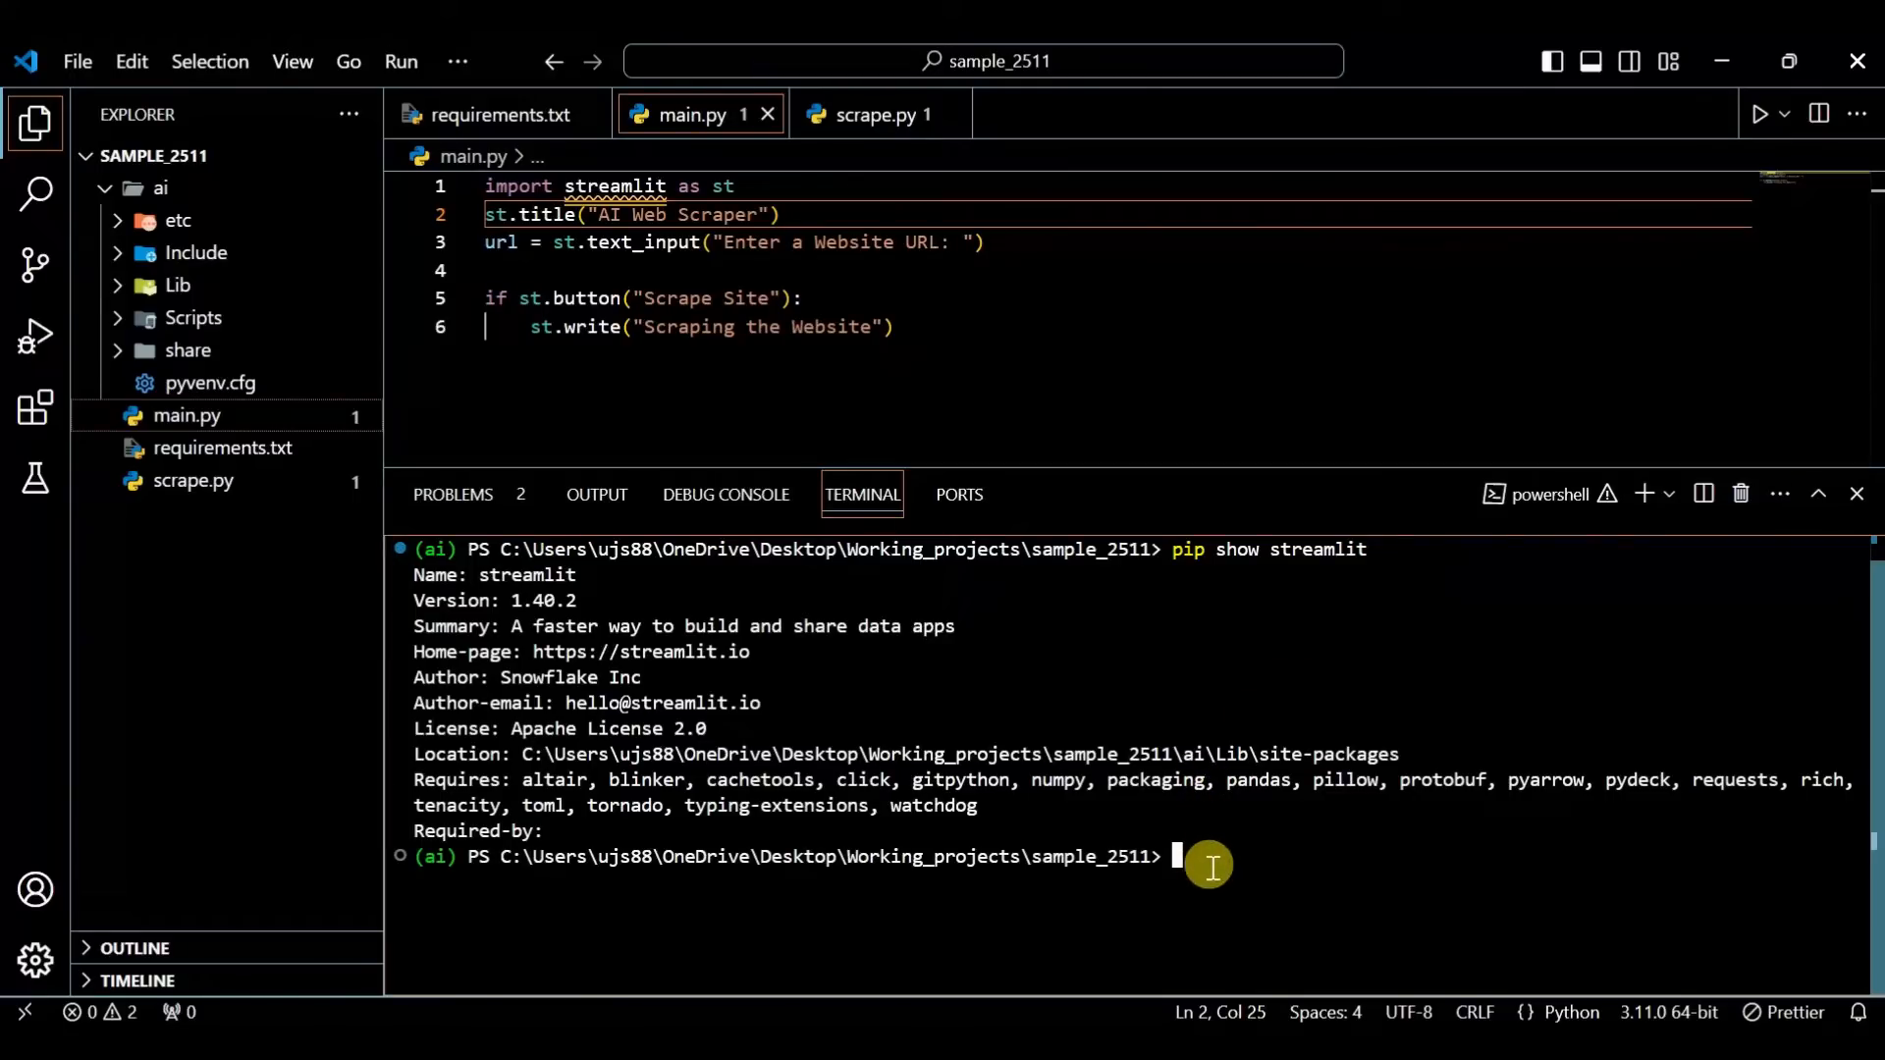
type("python --version")
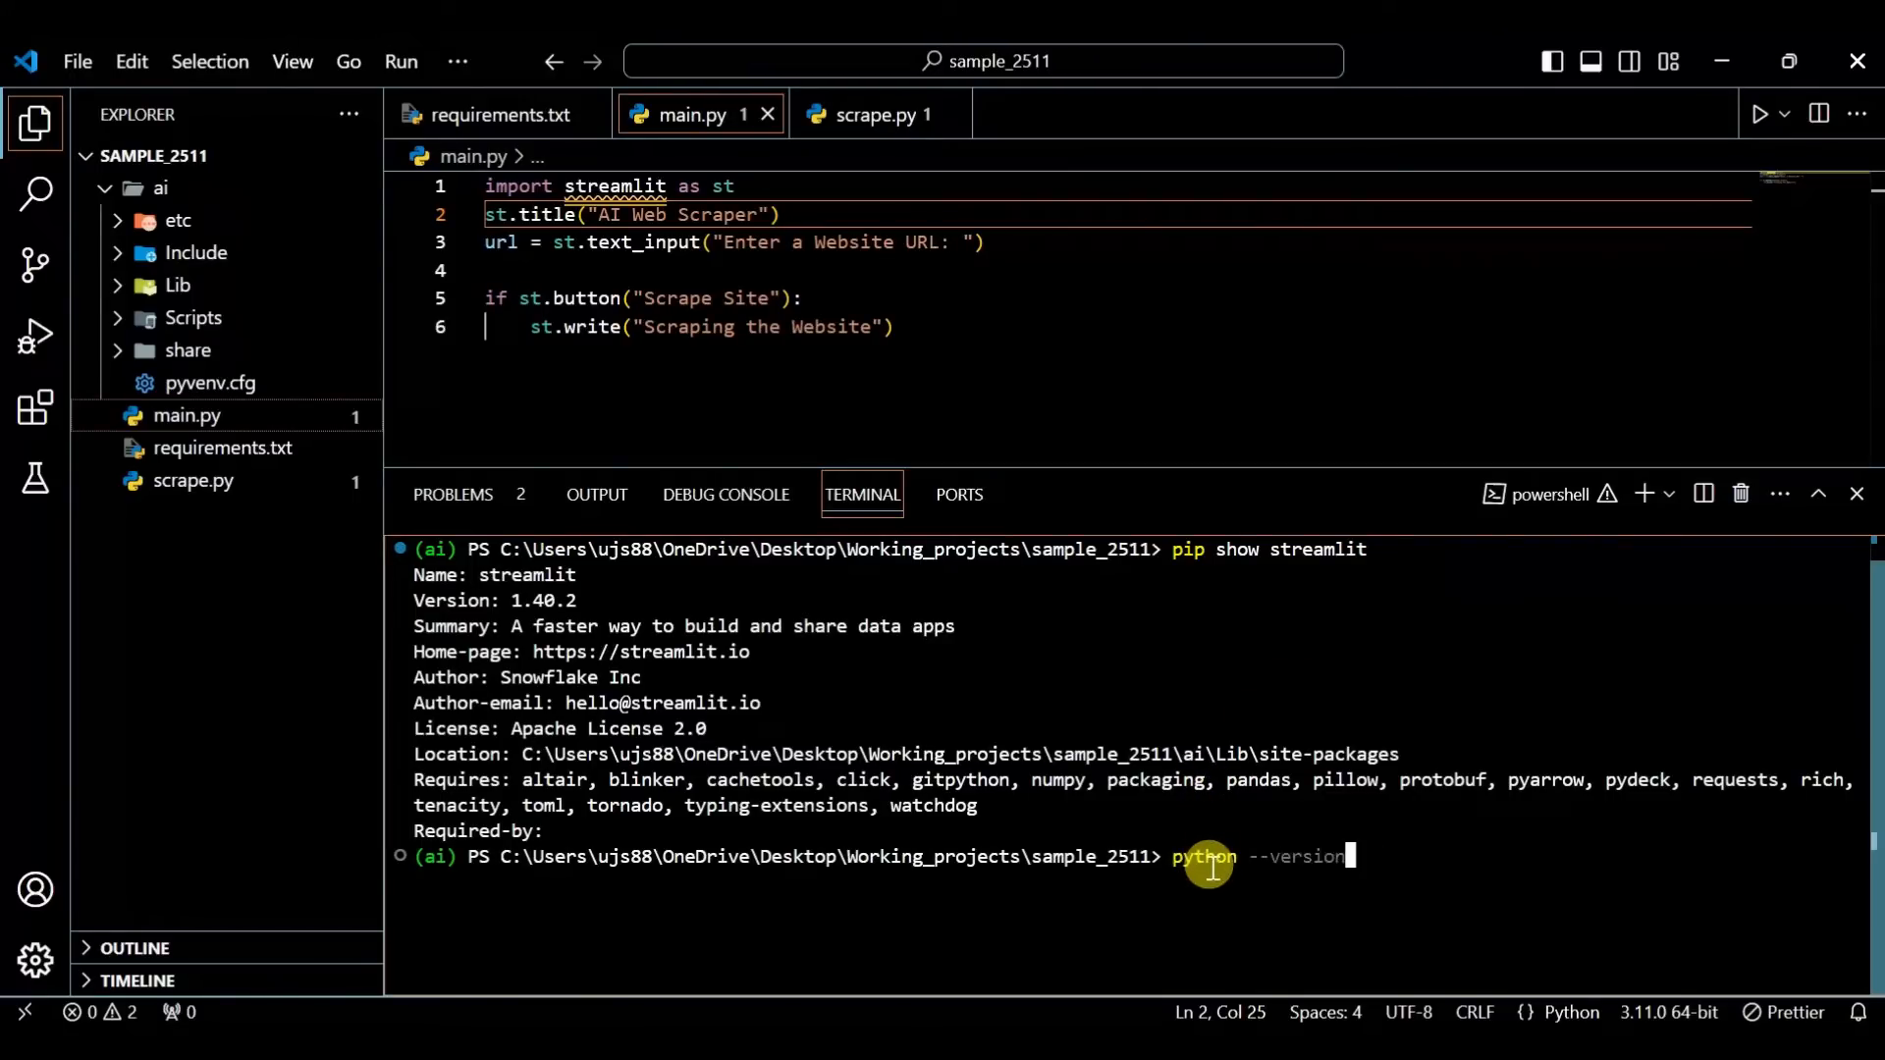
key("Return")
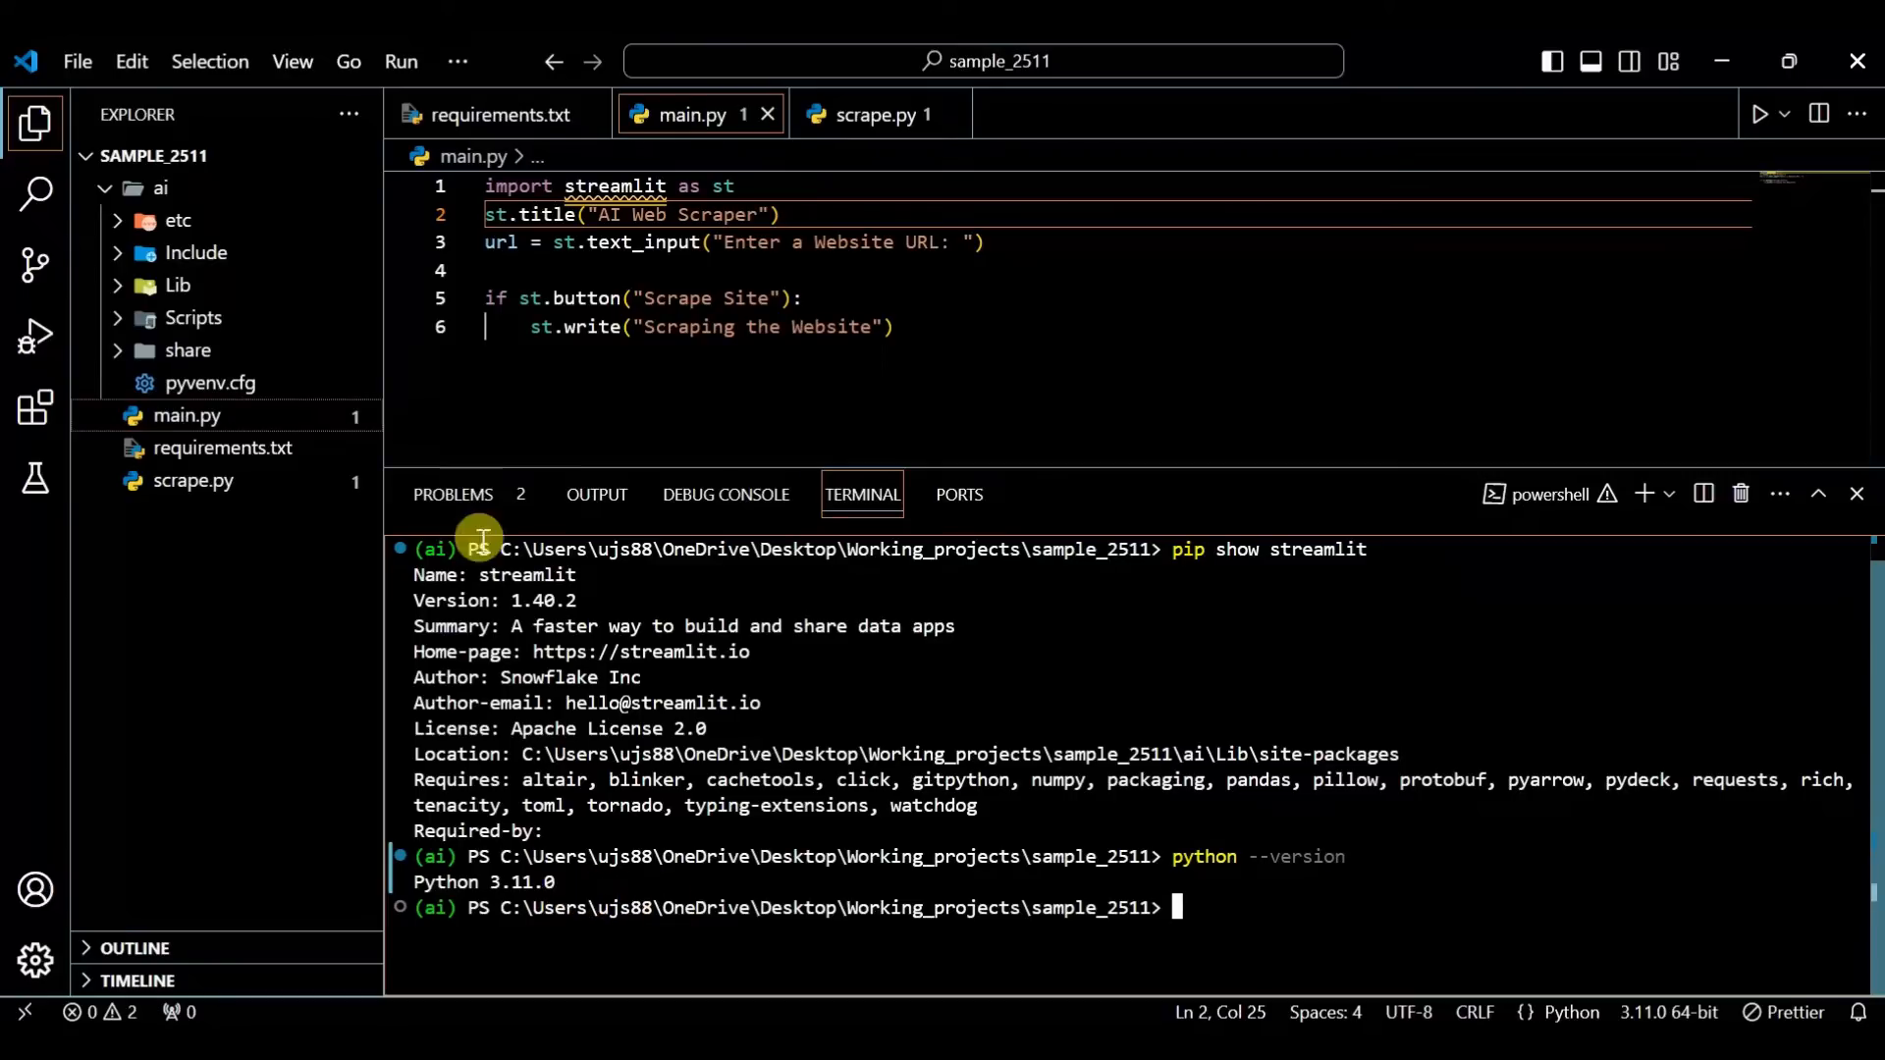
Open Python: Select Interpreter from the Command Palette to list interpreters, including Python 3.11.0 ('ai': venv).
left_click(291, 61)
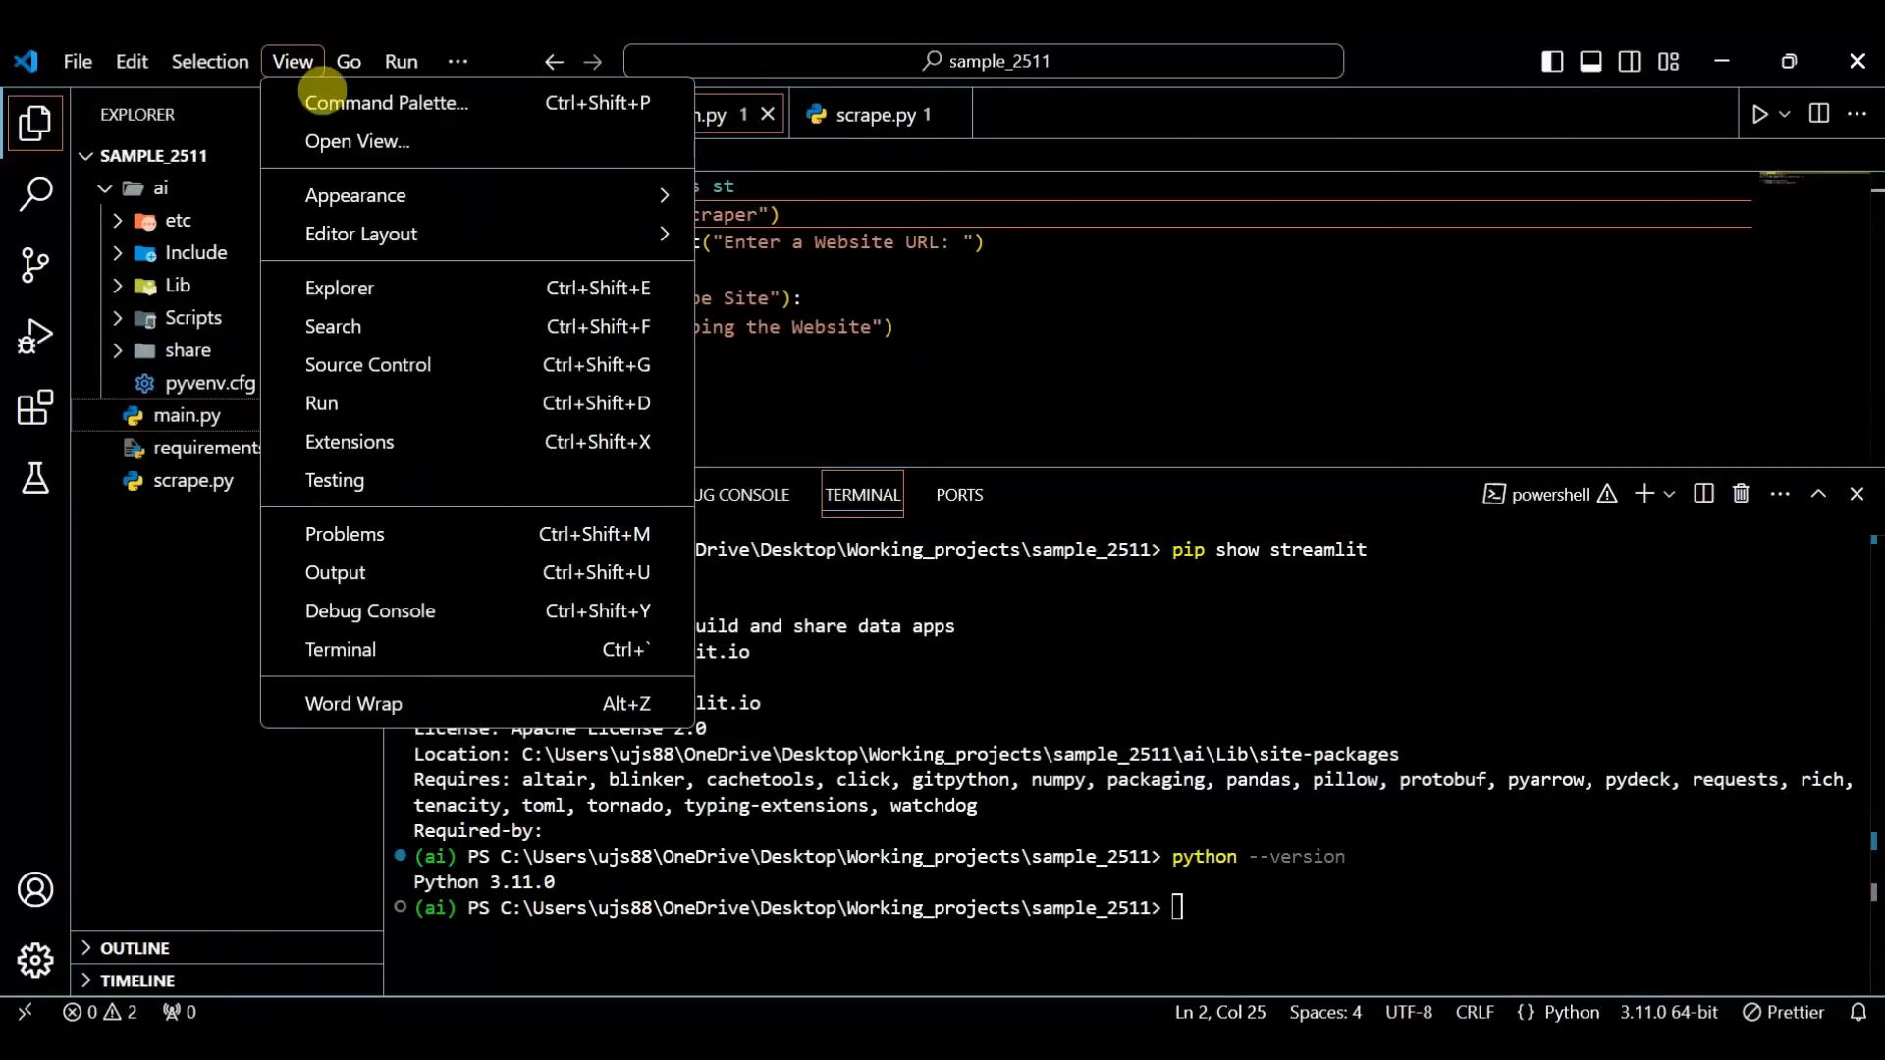
left_click(385, 102)
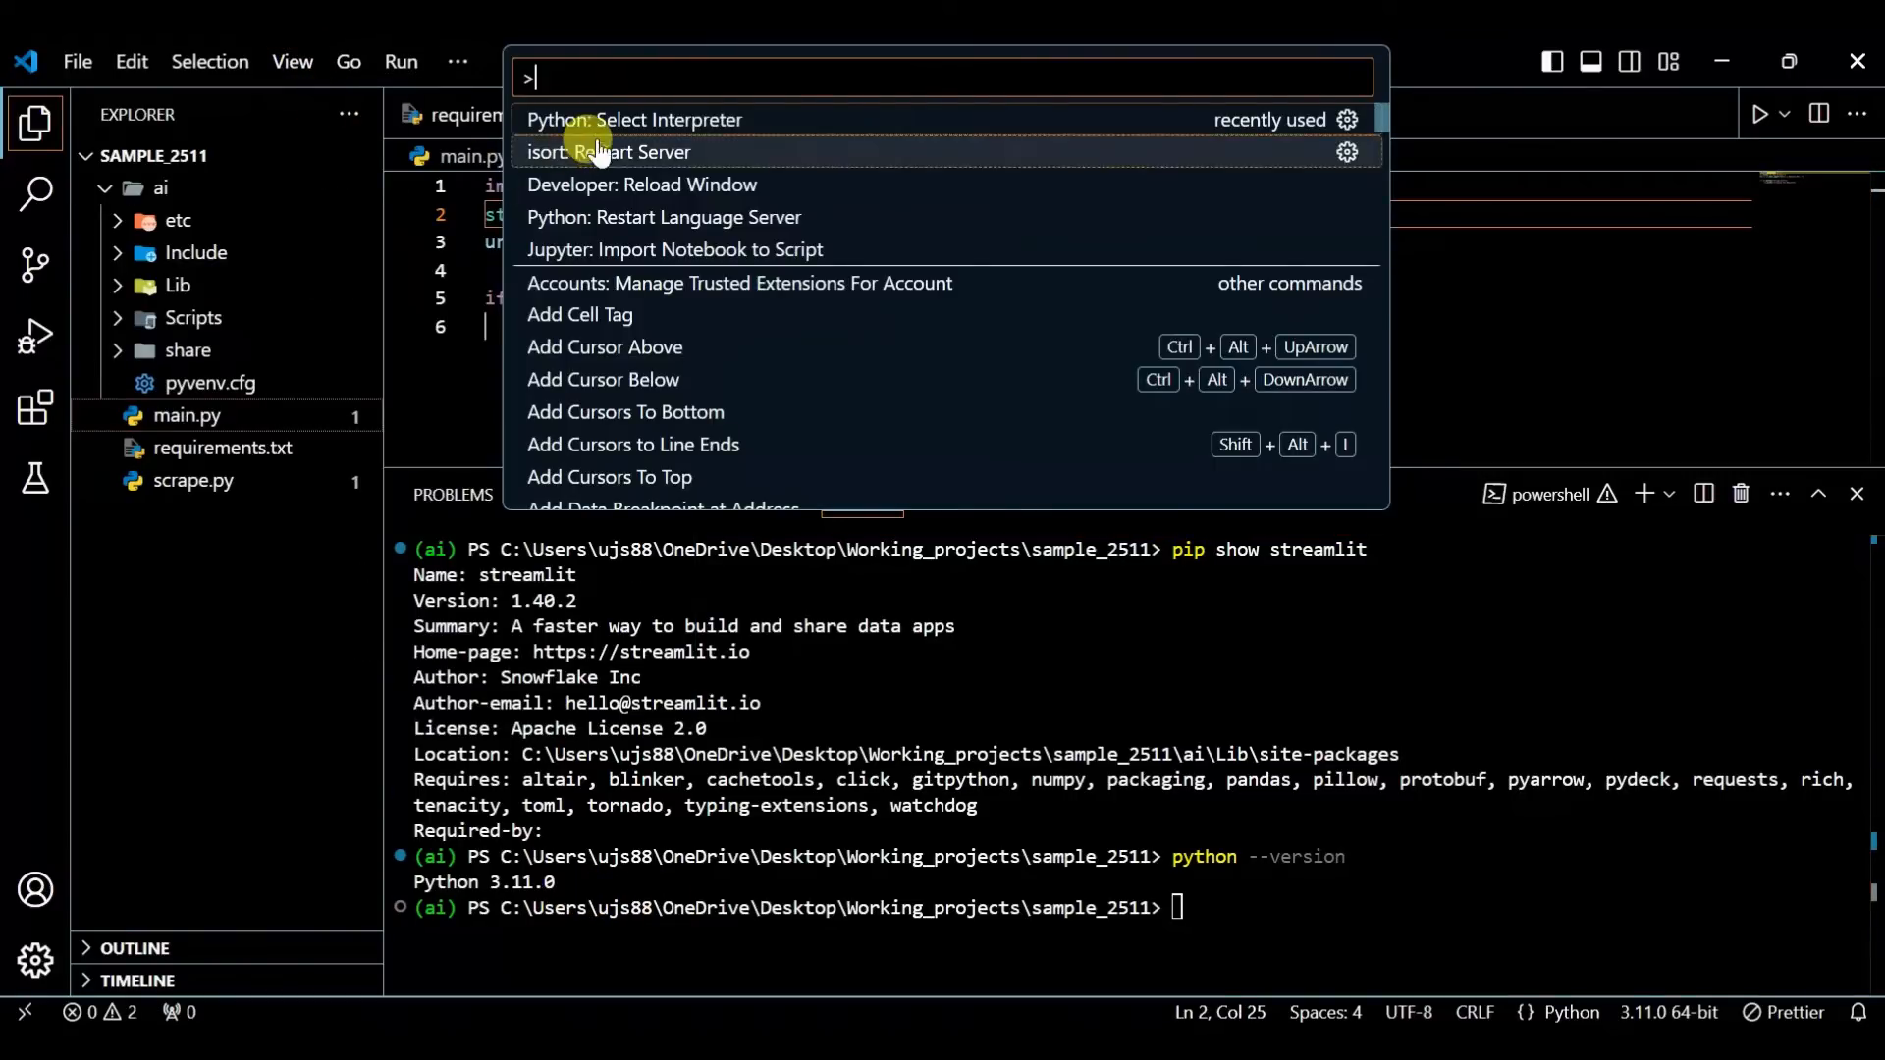
left_click(633, 119)
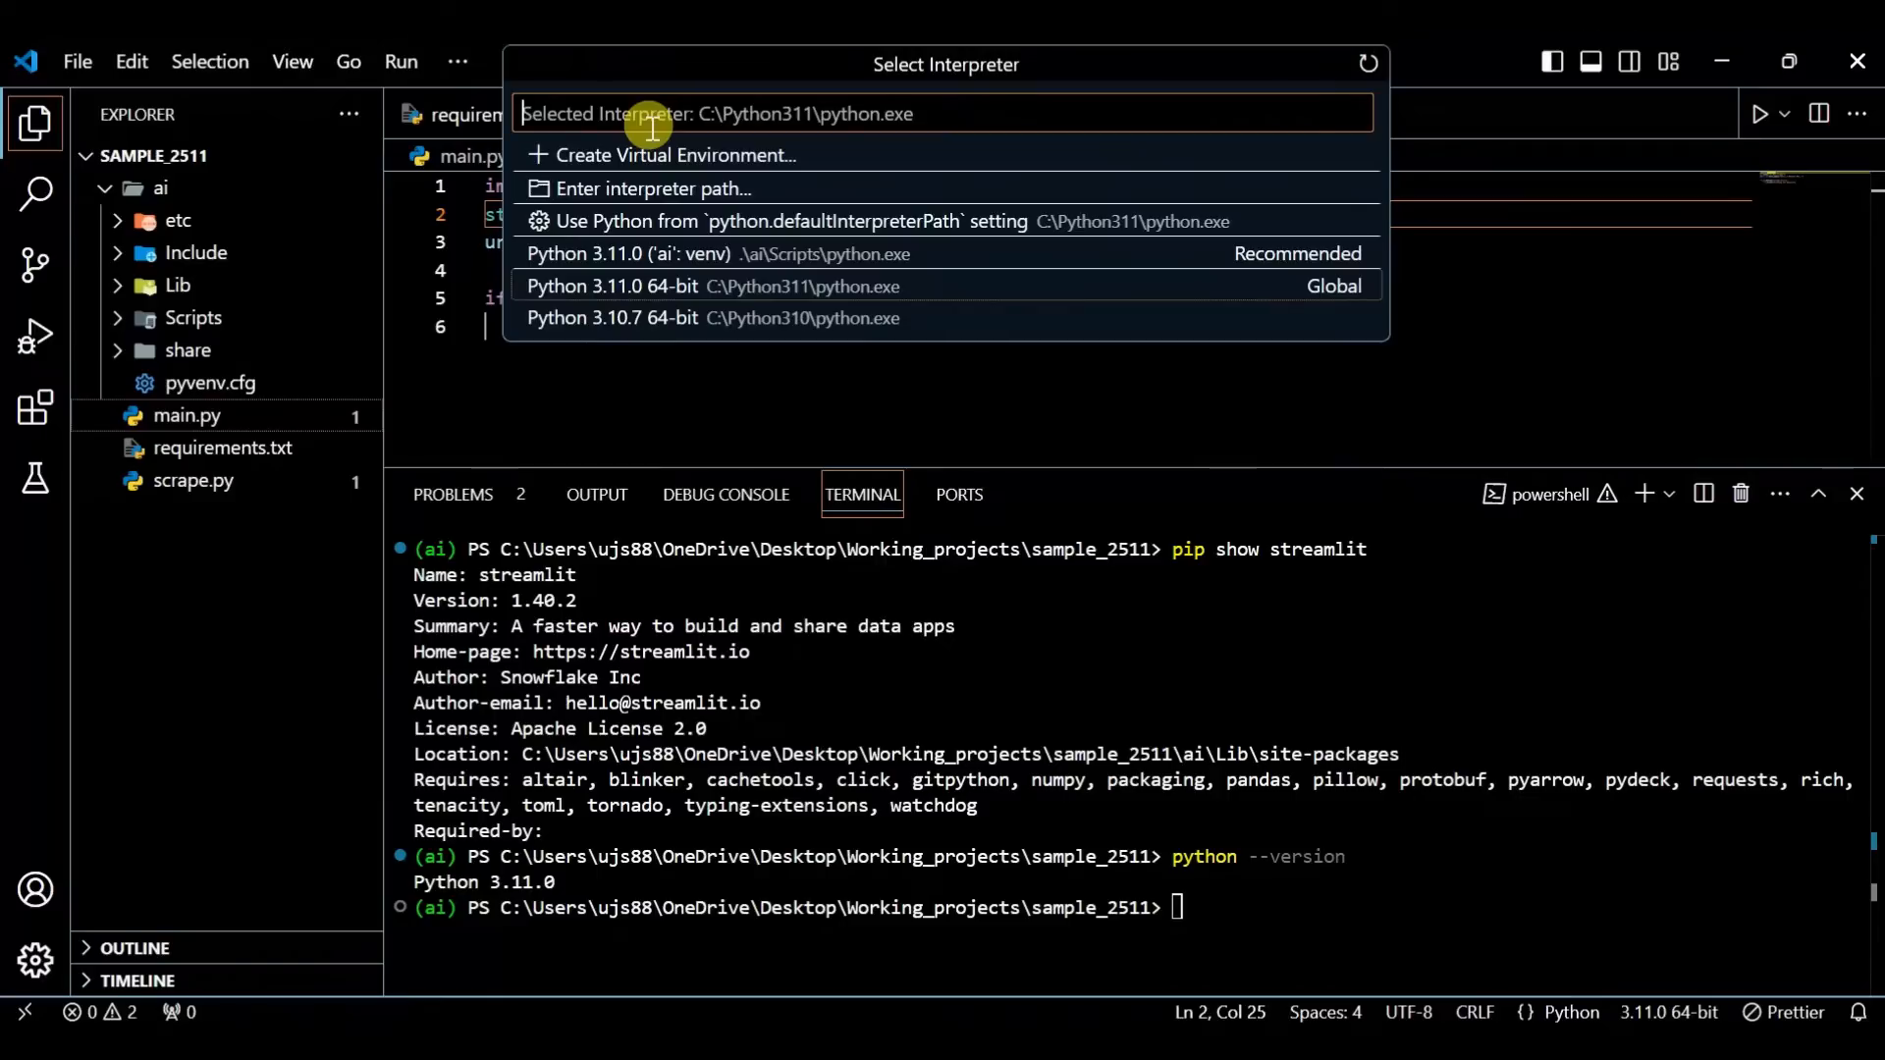
mouse_move(633, 294)
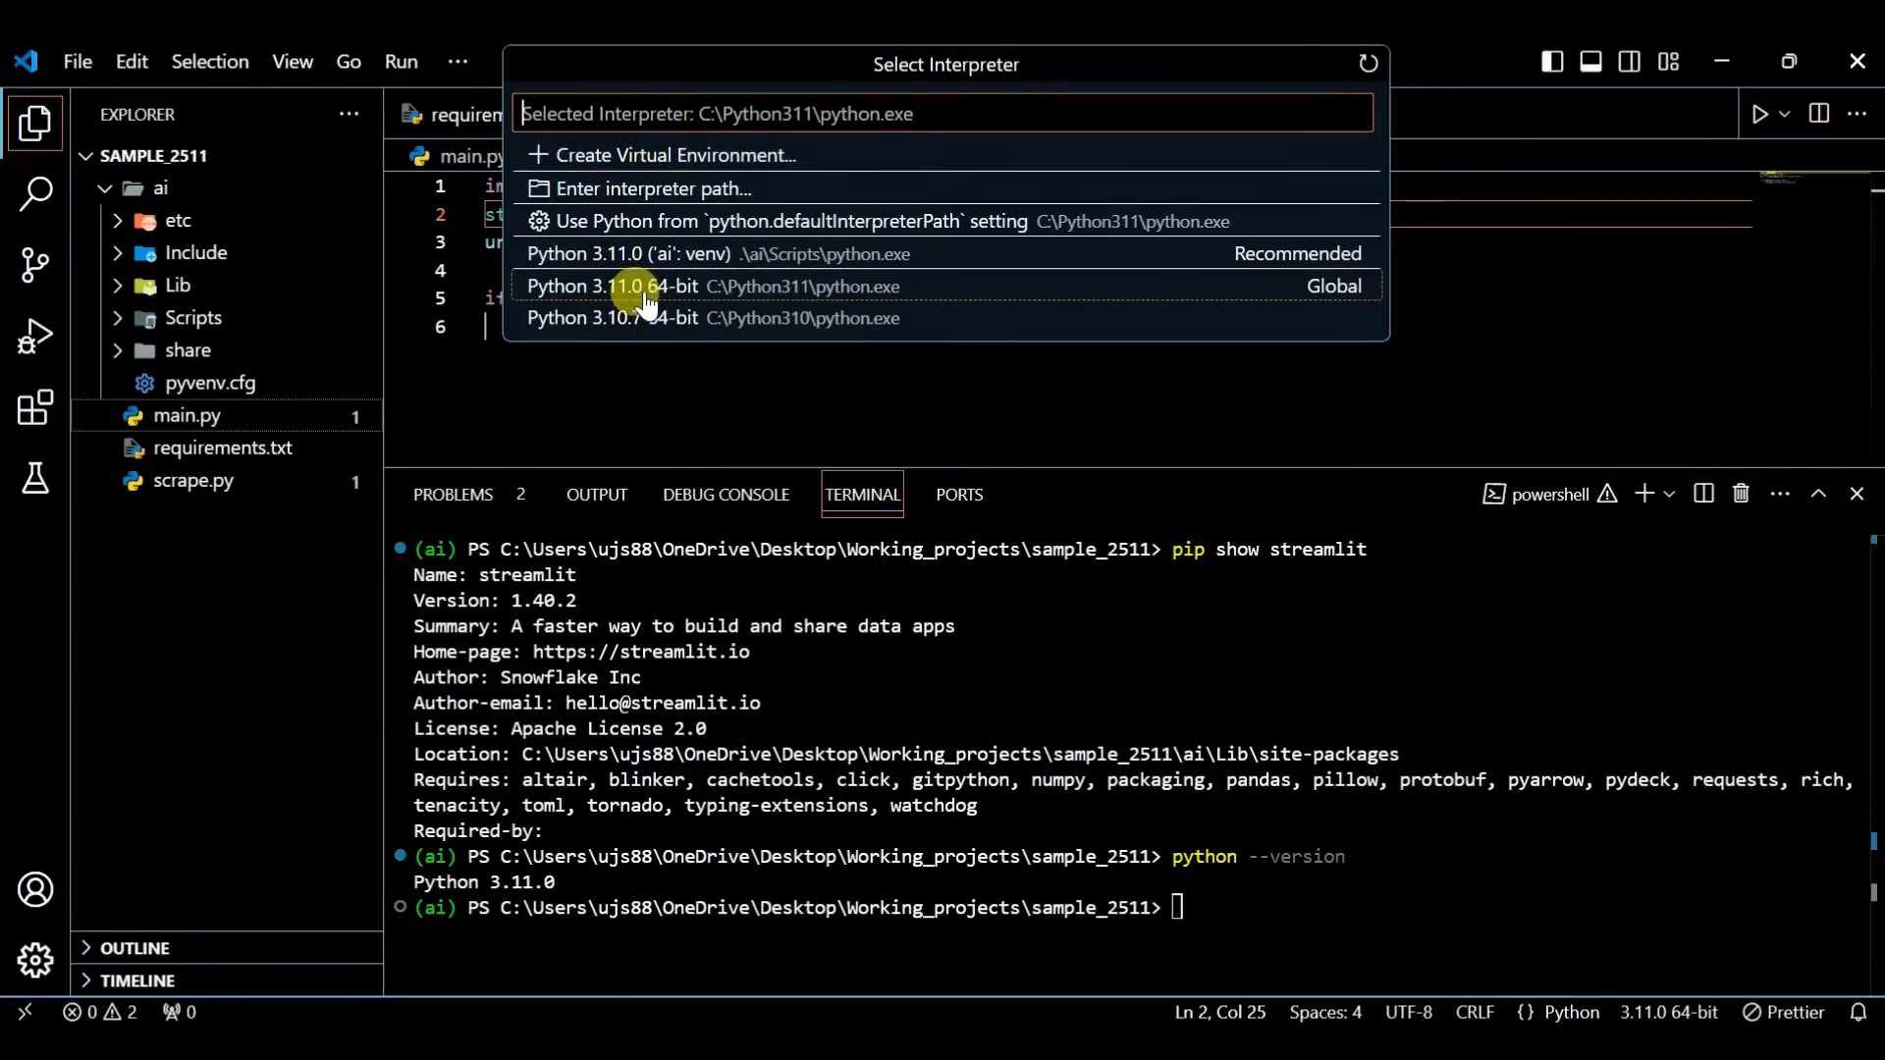
mouse_move(654, 253)
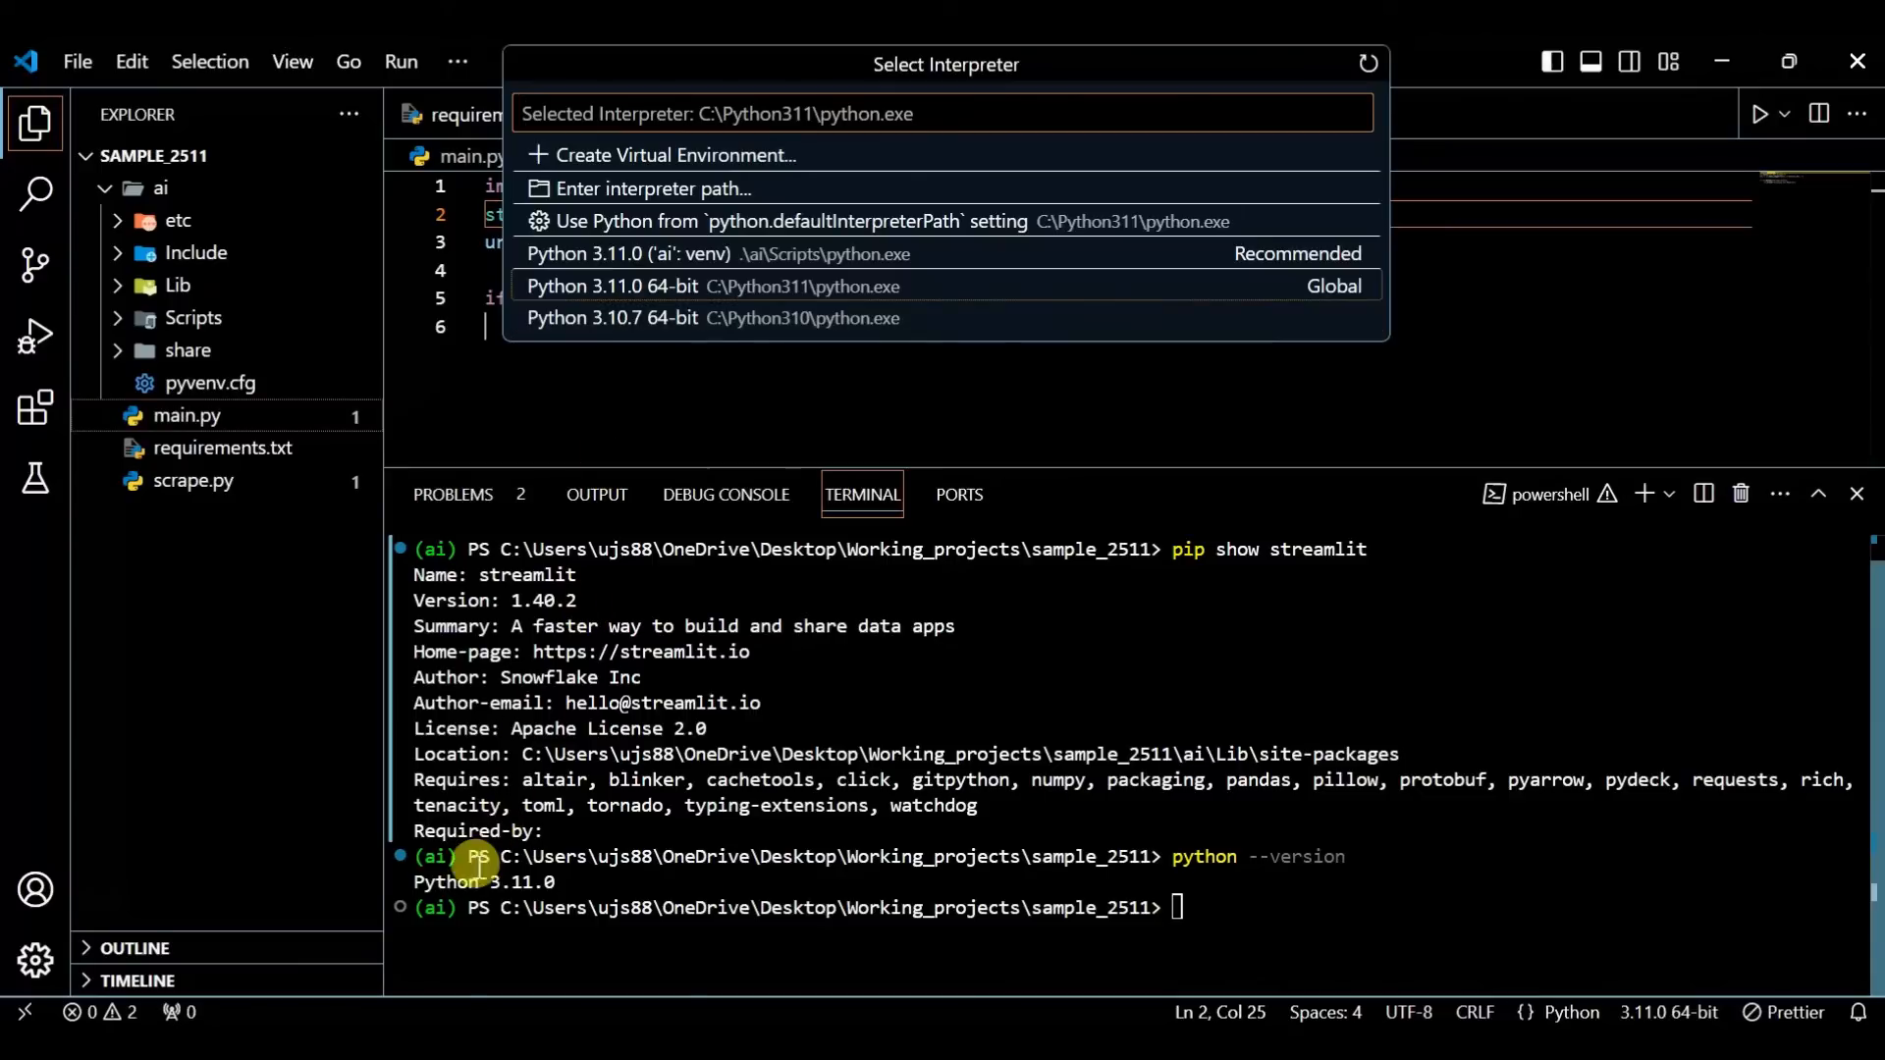
mouse_move(655, 487)
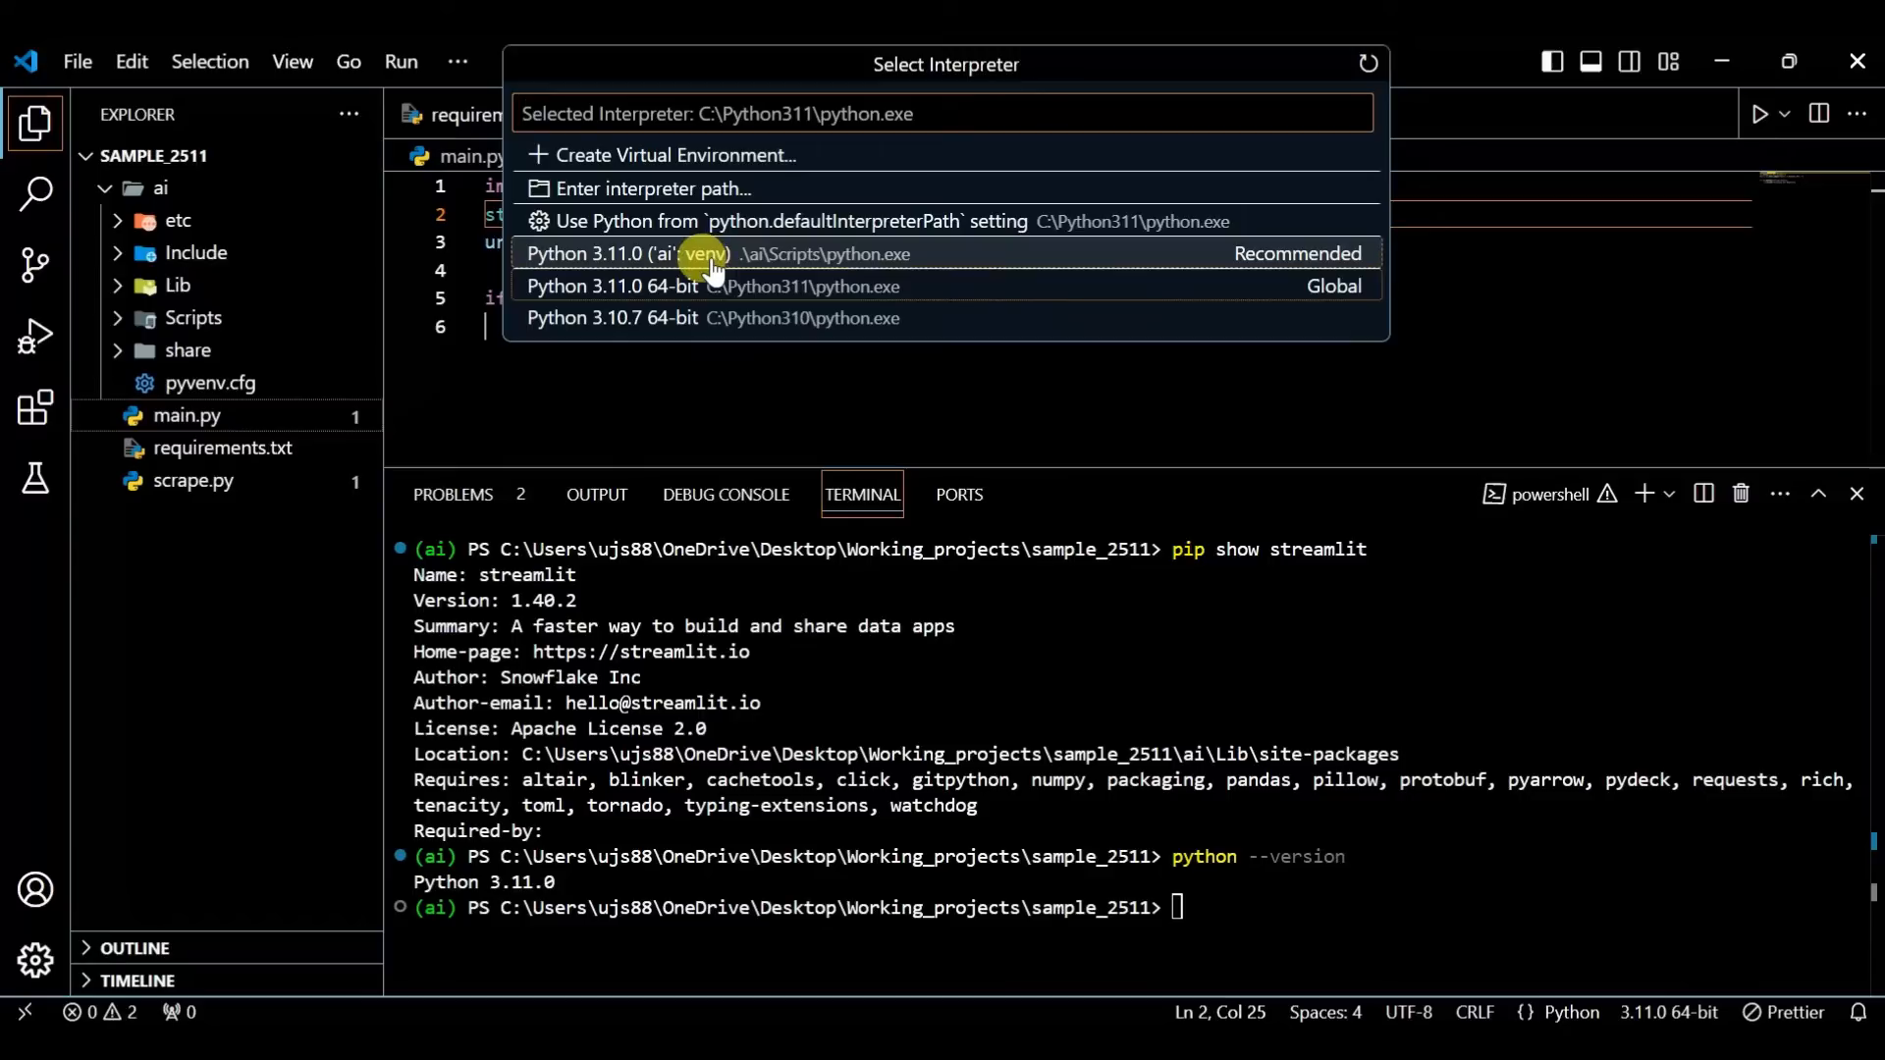
mouse_move(670, 294)
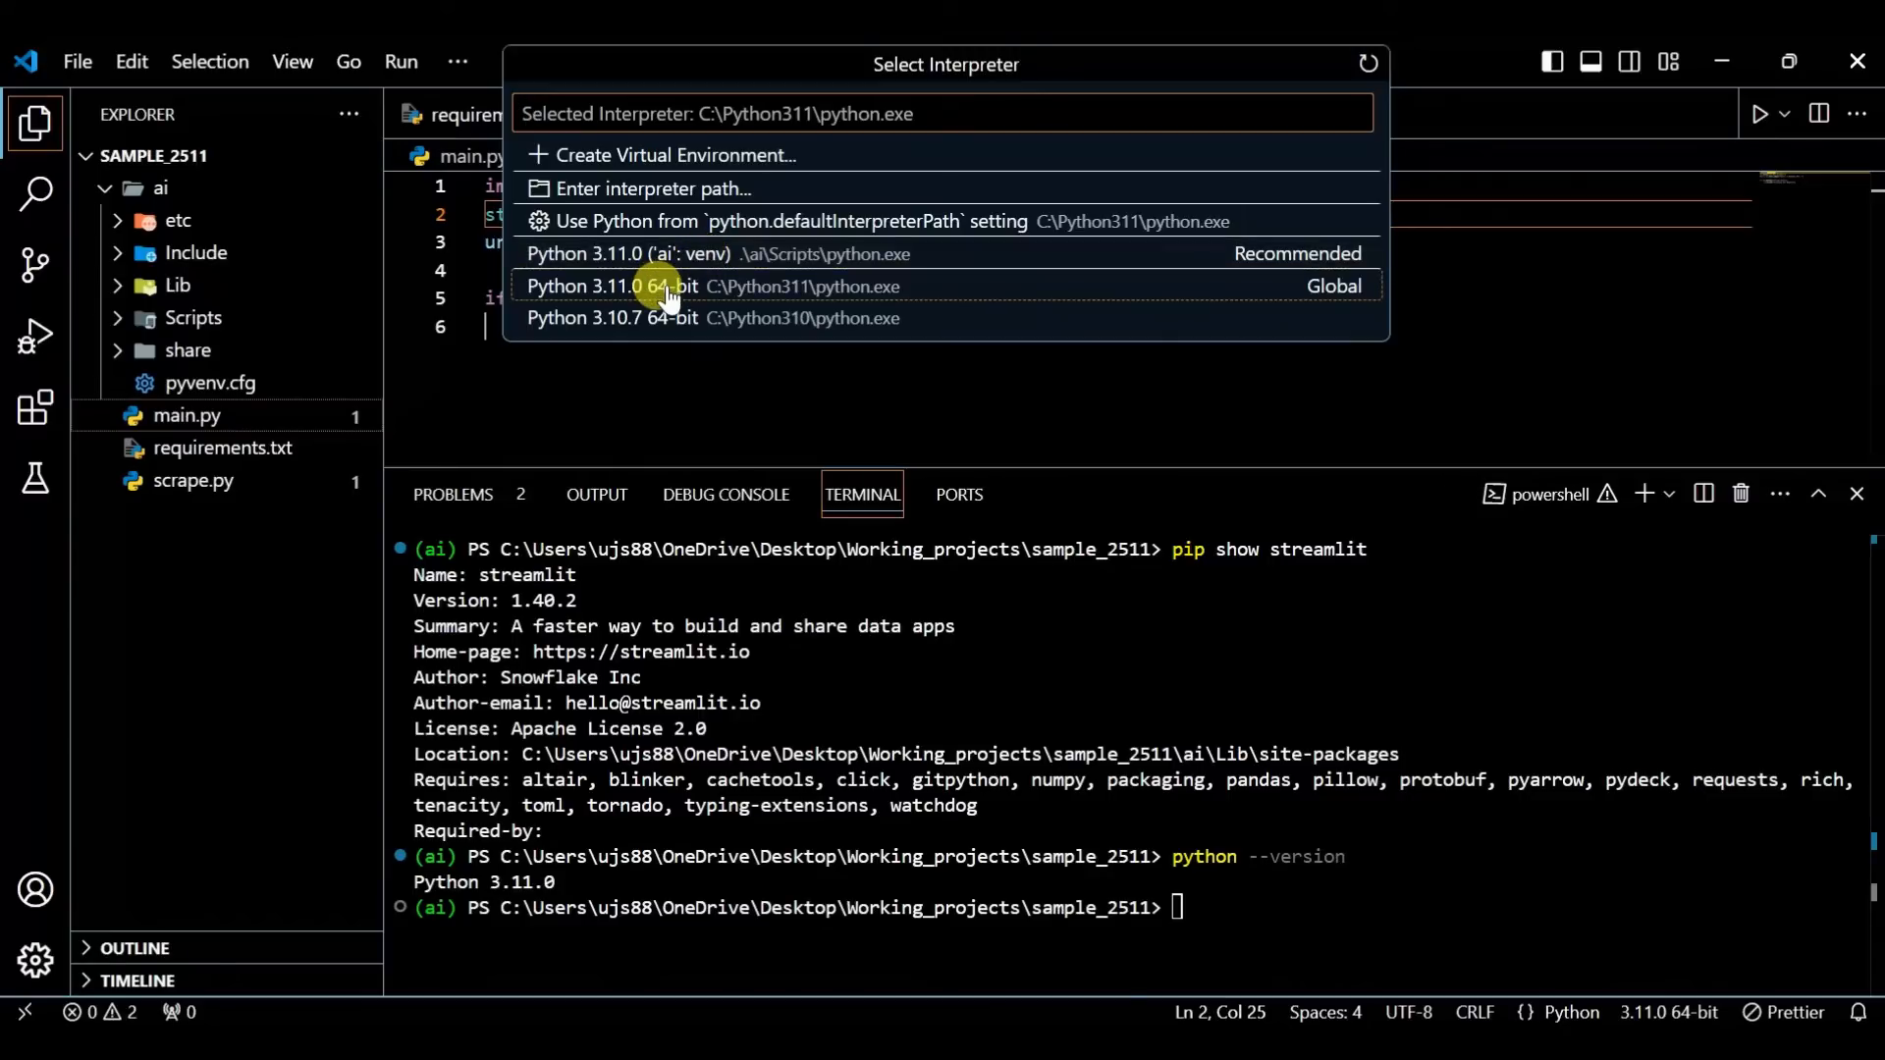
mouse_move(649, 253)
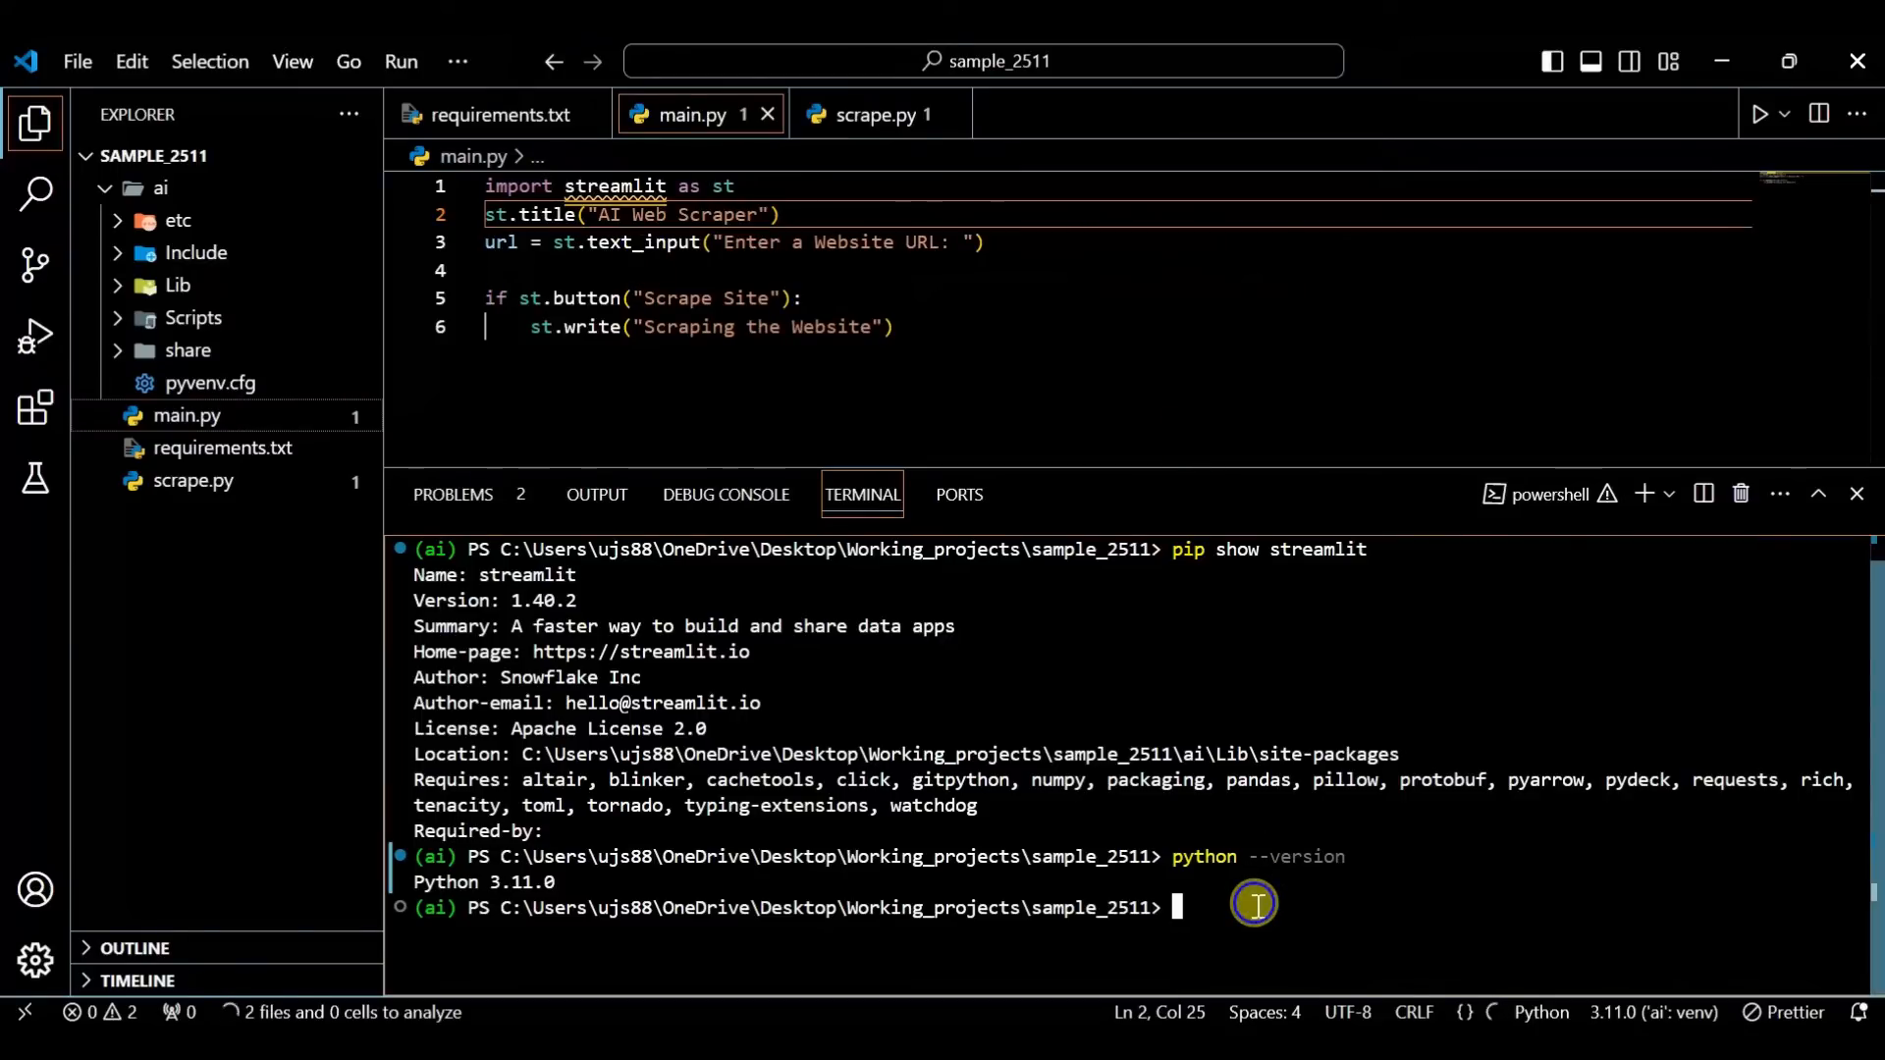
Rerun pip show streamlit in the terminal.
type("pip show streamlit")
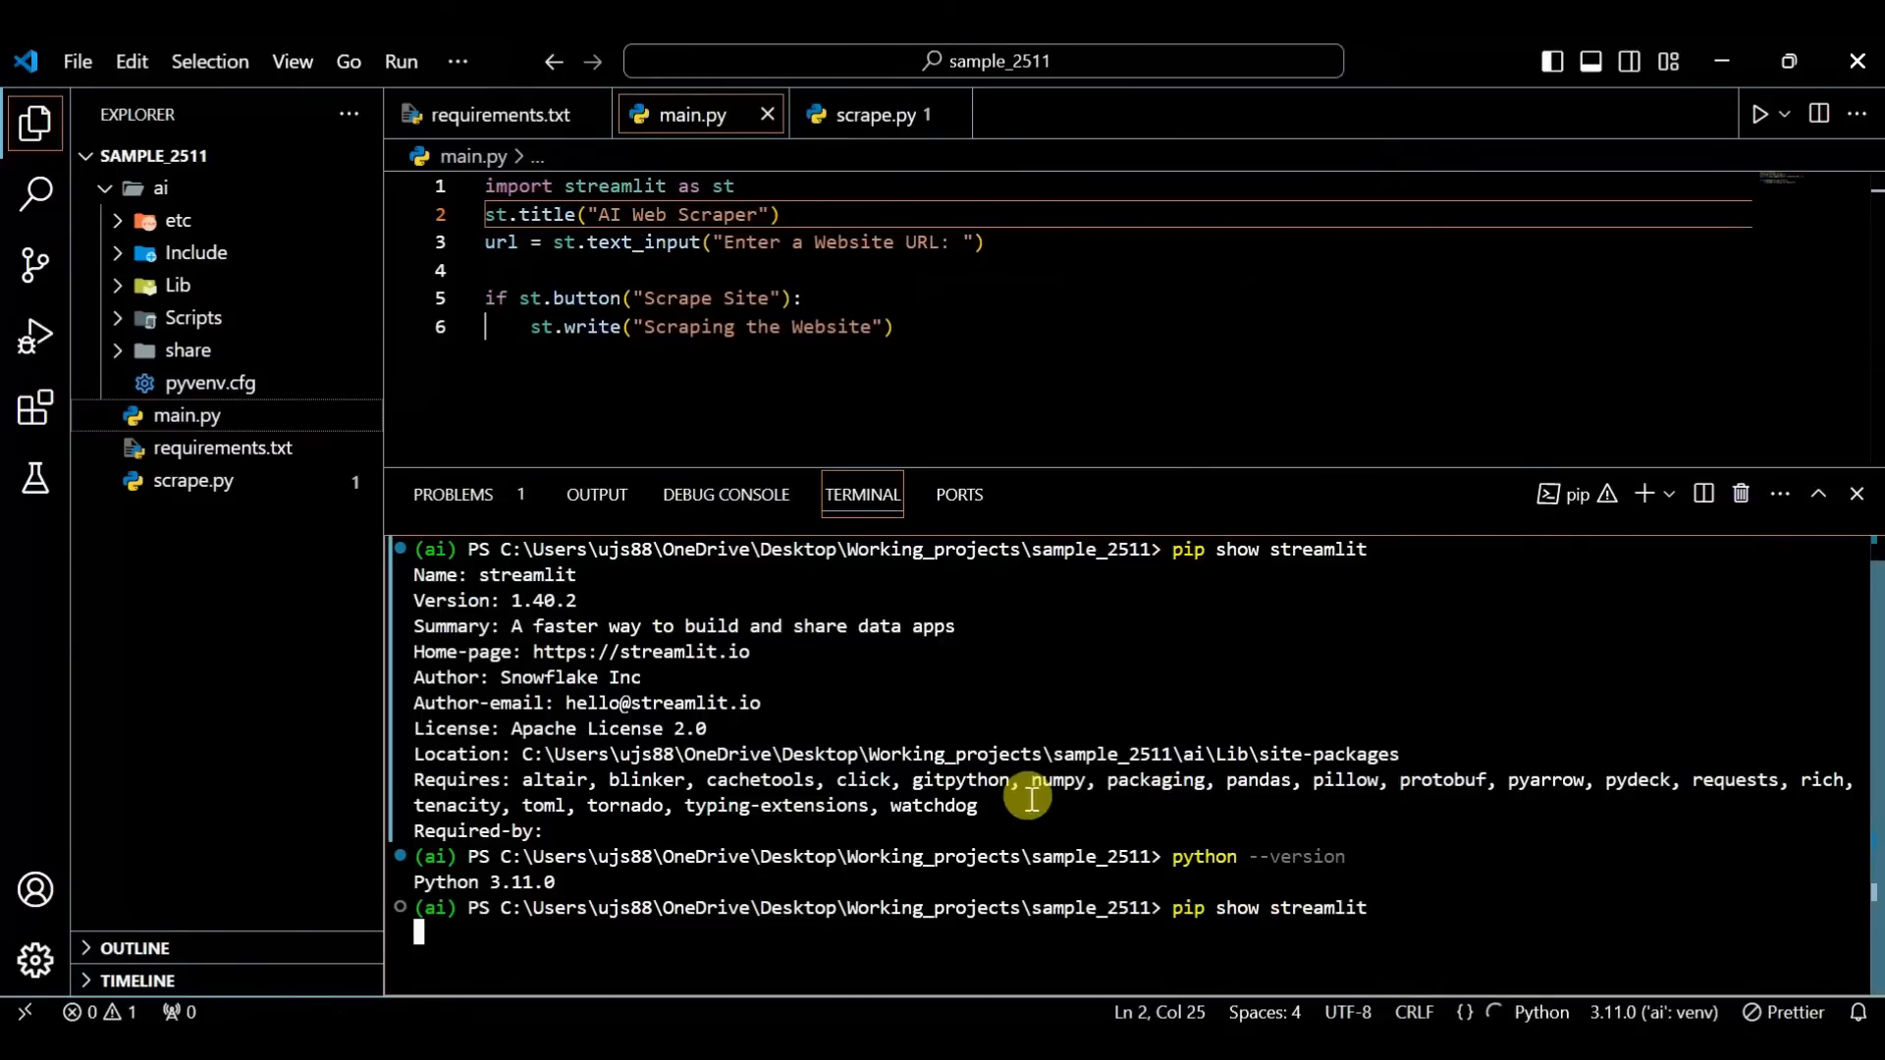
mouse_move(679, 242)
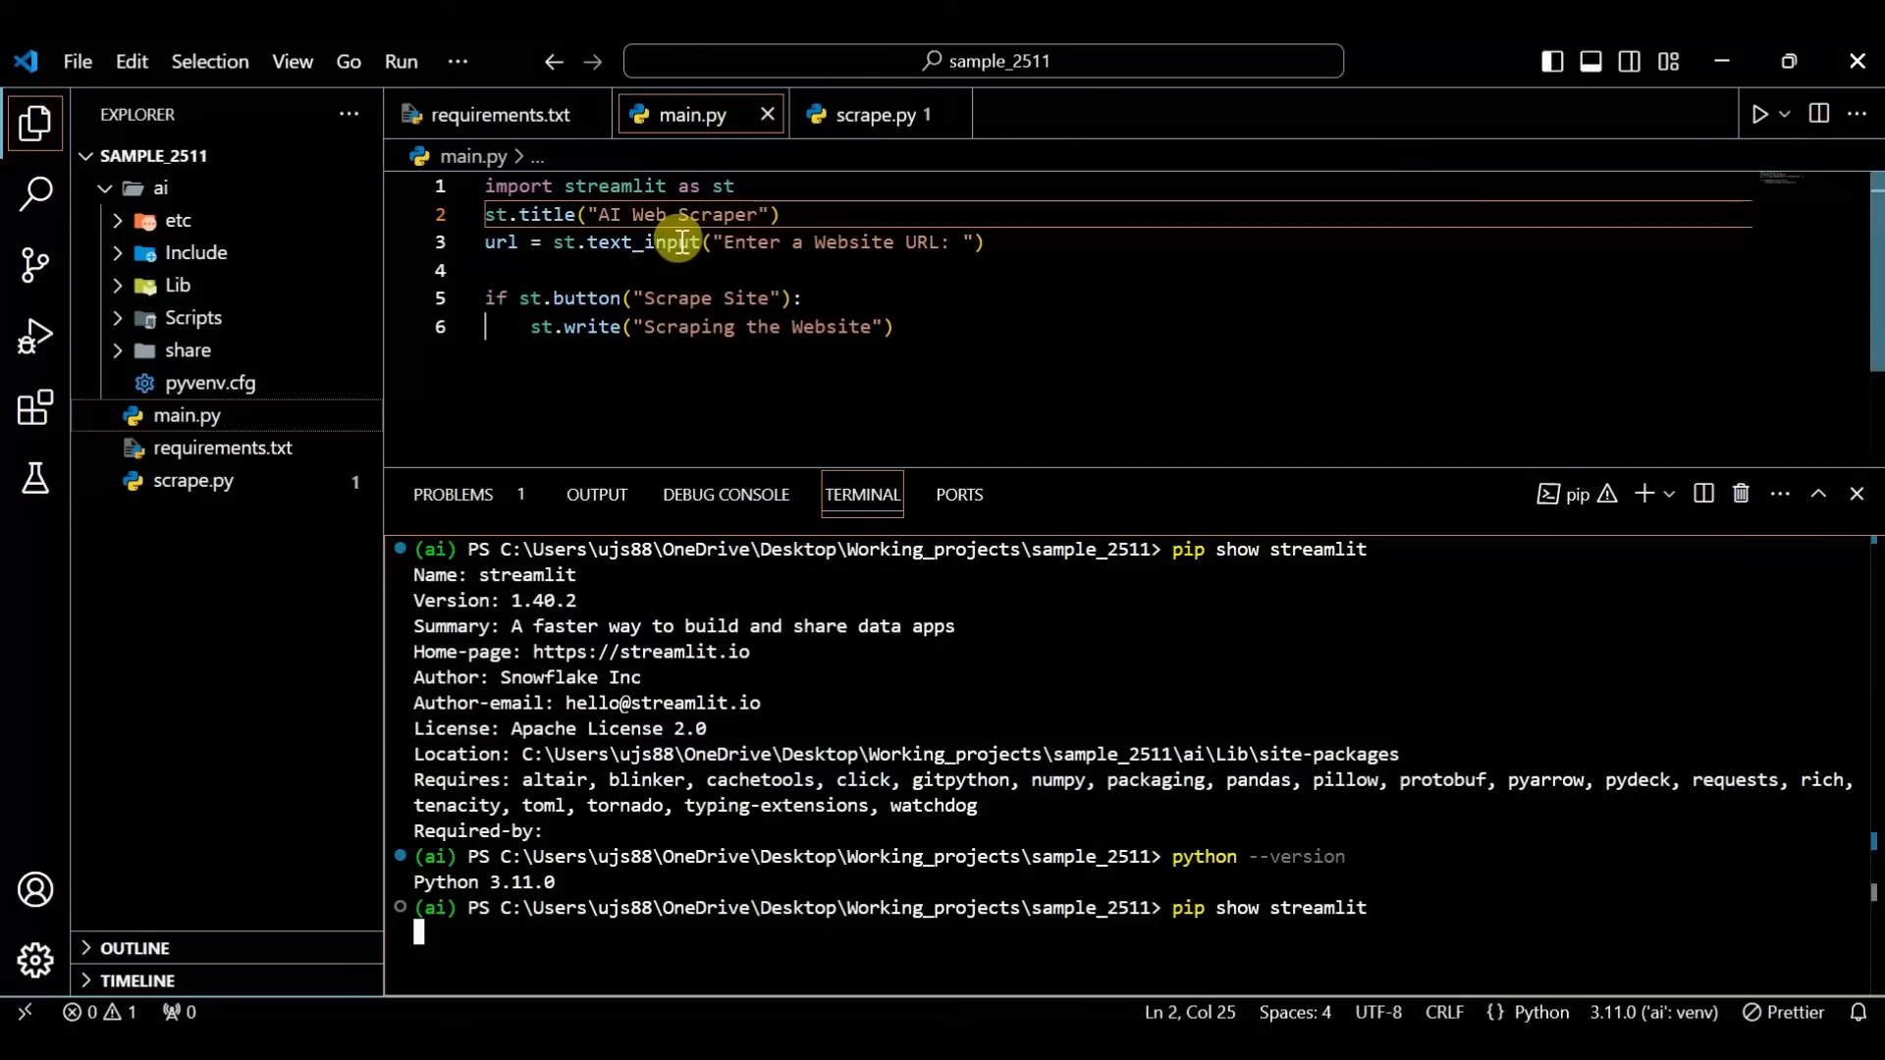
mouse_move(615, 186)
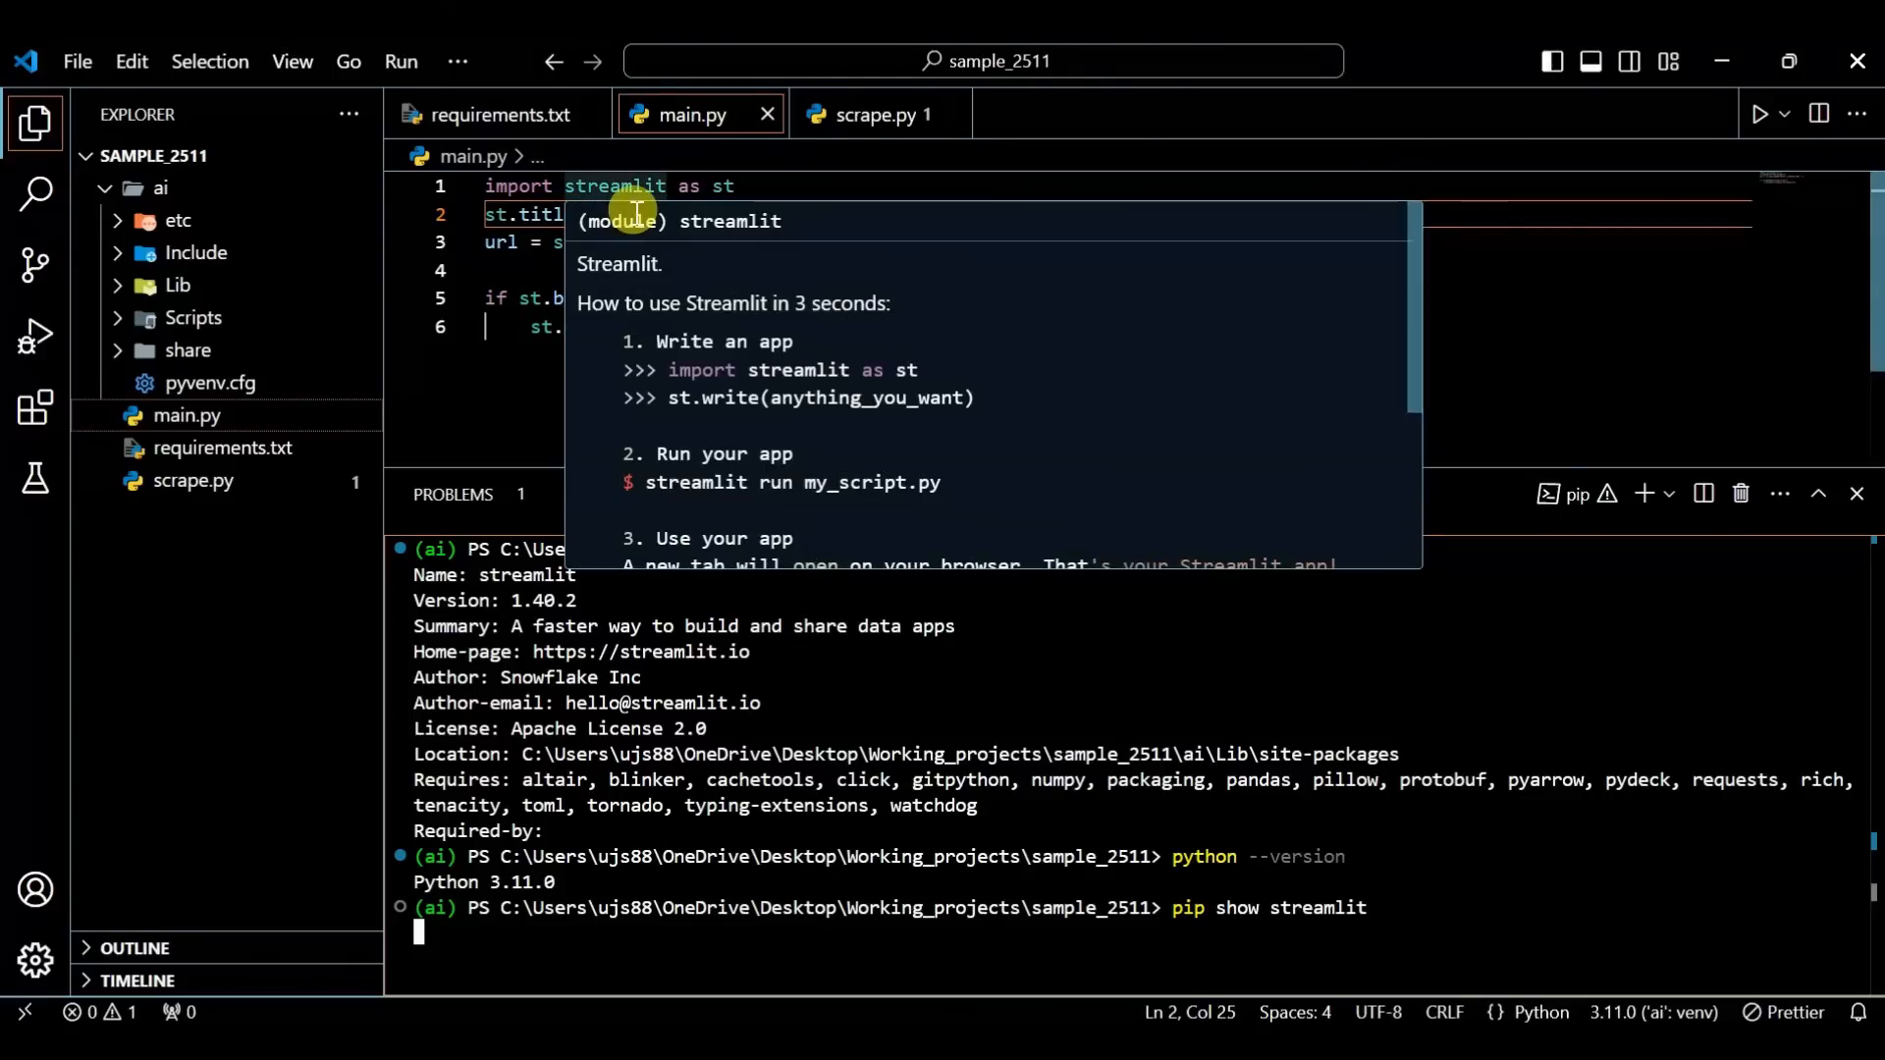